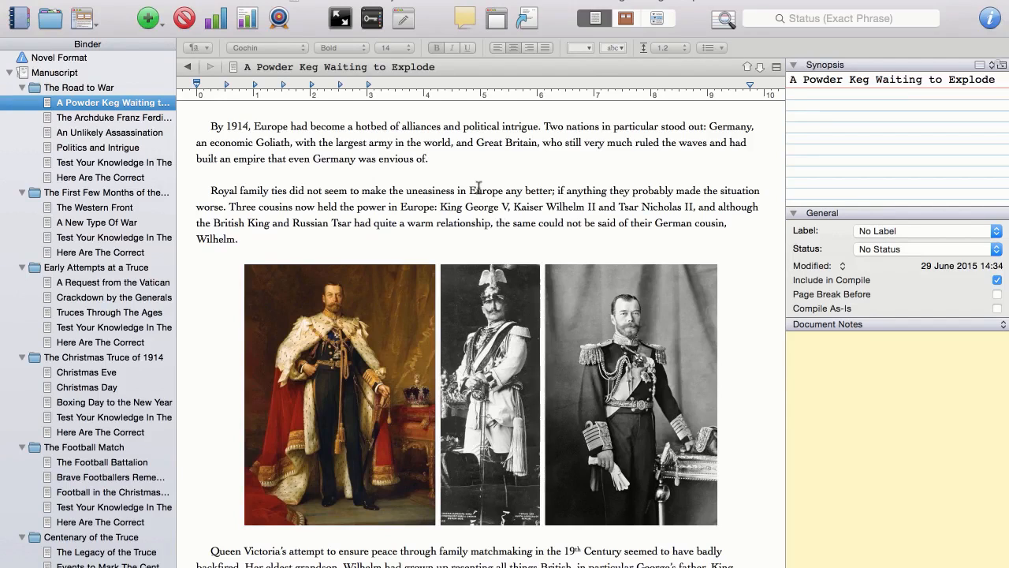
# Scroll through the manuscript text, briefly selecting the Queen Victoria paragraph, before compiling
pyautogui.scroll(-3)
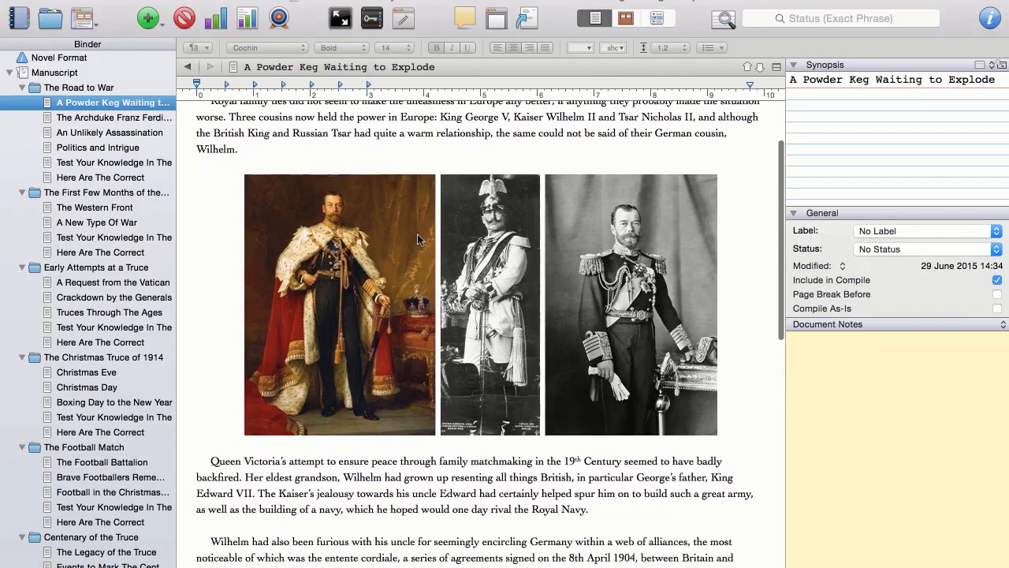
pyautogui.scroll(-3)
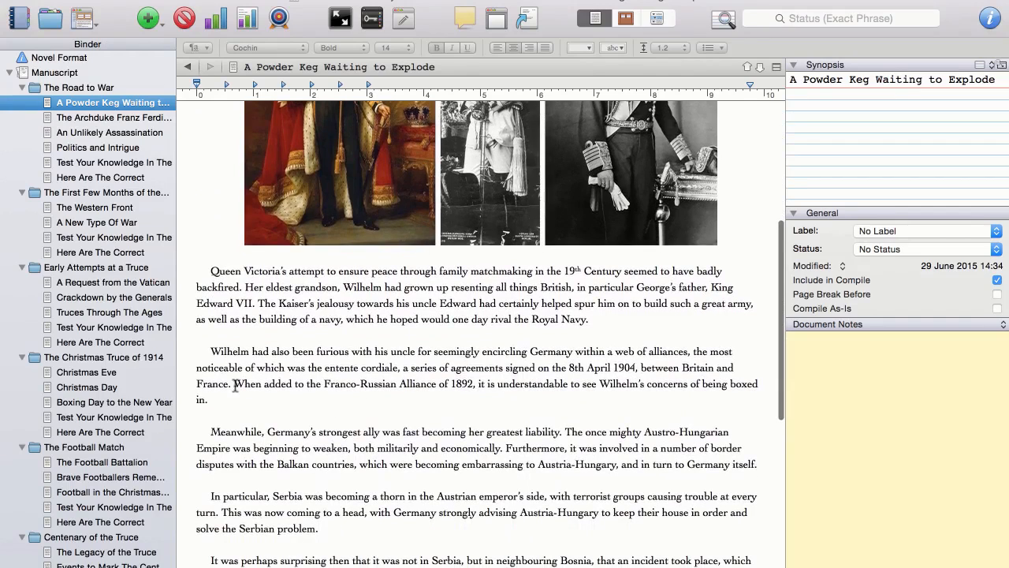
pyautogui.moveTo(211, 271); pyautogui.dragTo(607, 306)
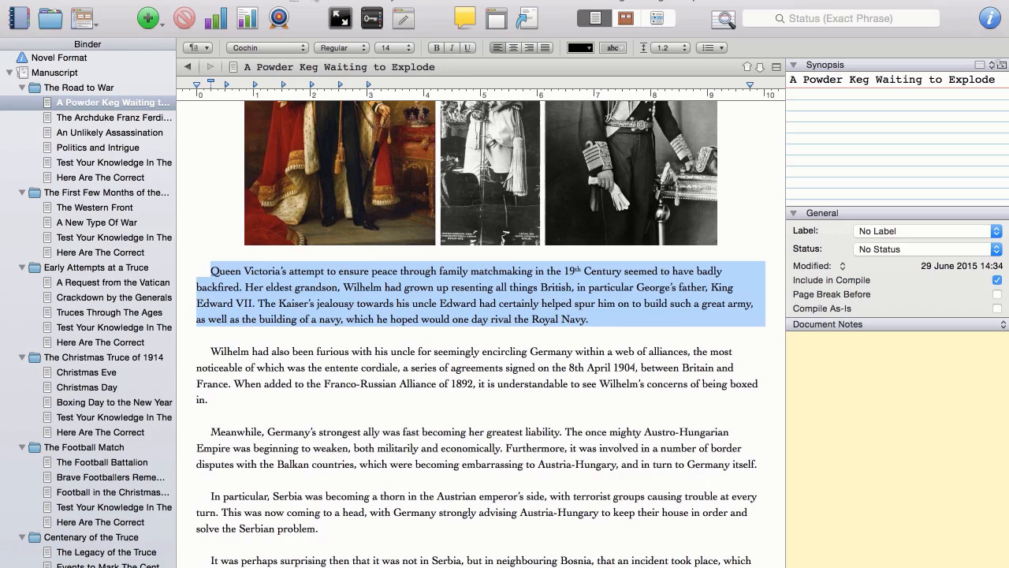
pyautogui.moveTo(571, 6)
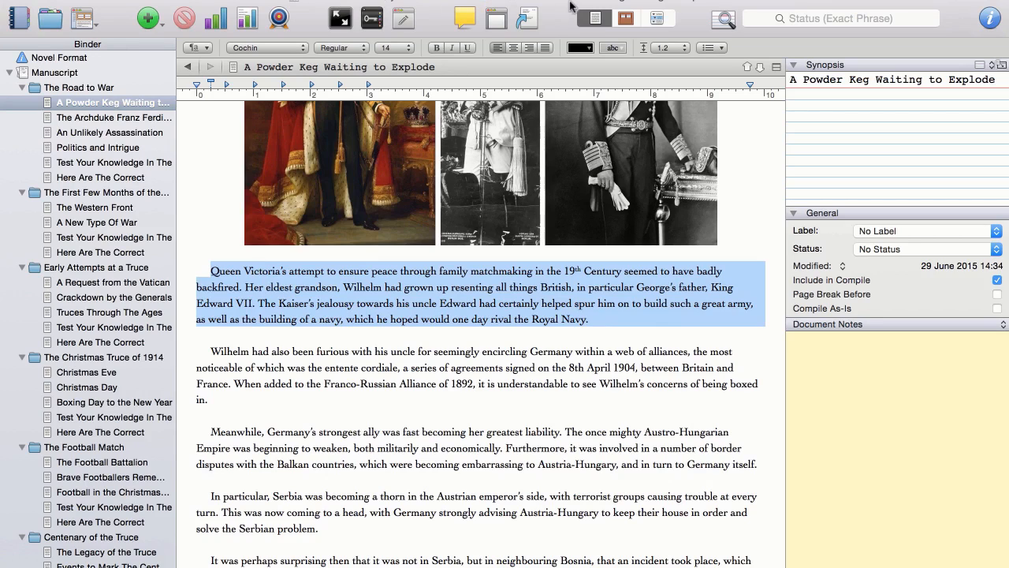
pyautogui.click(588, 447)
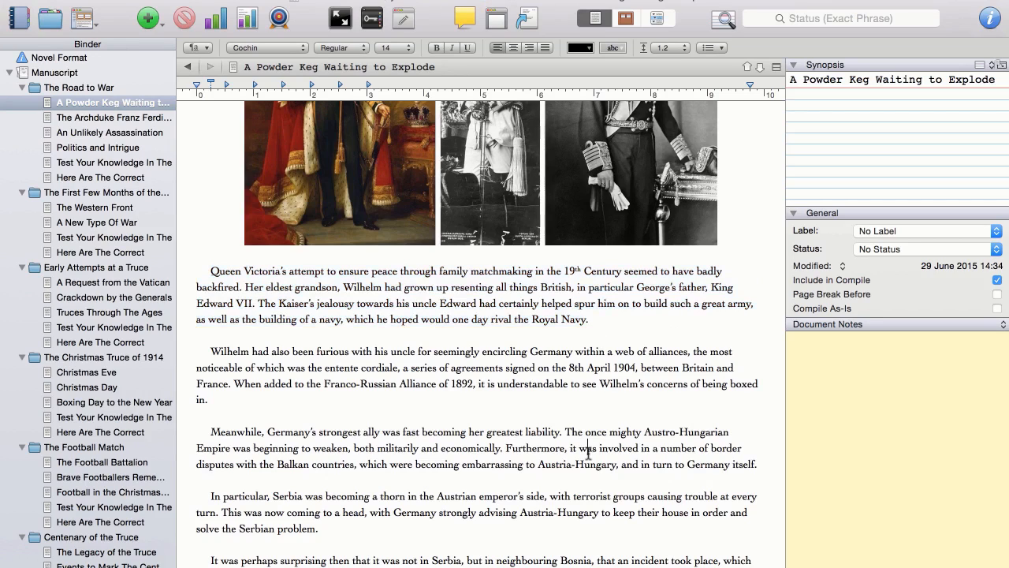
pyautogui.scroll(-3)
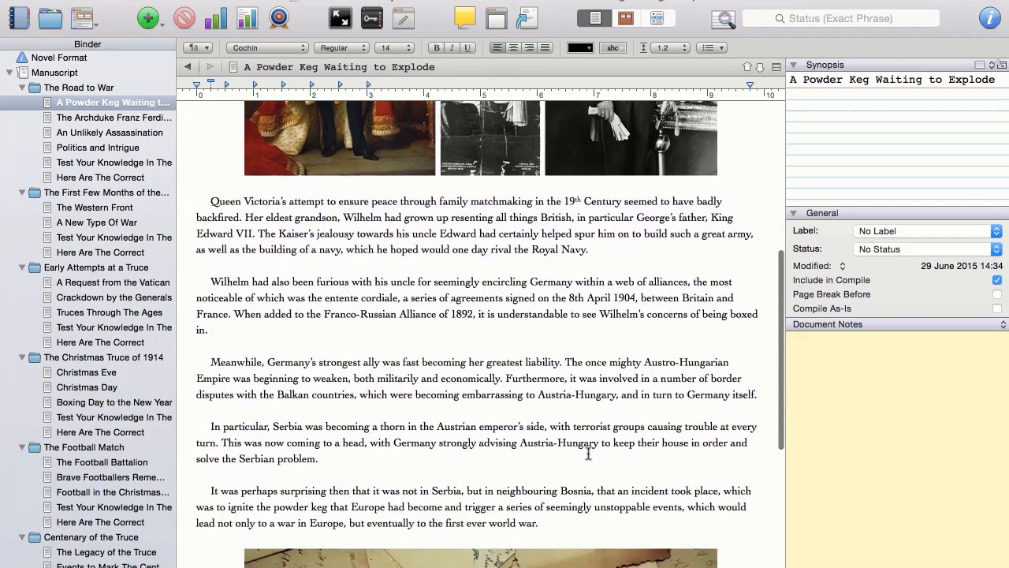
pyautogui.scroll(-3)
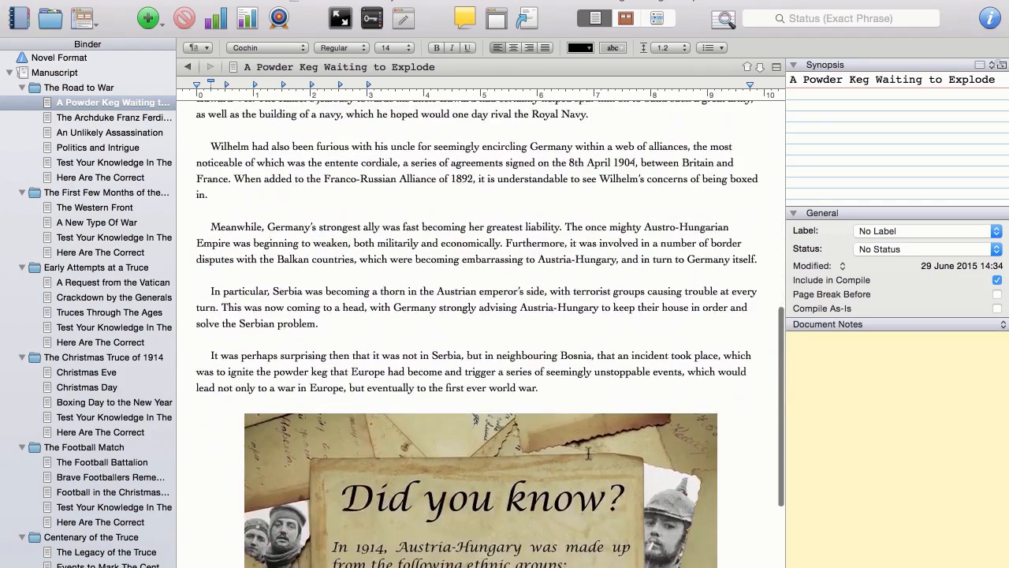
pyautogui.scroll(-3)
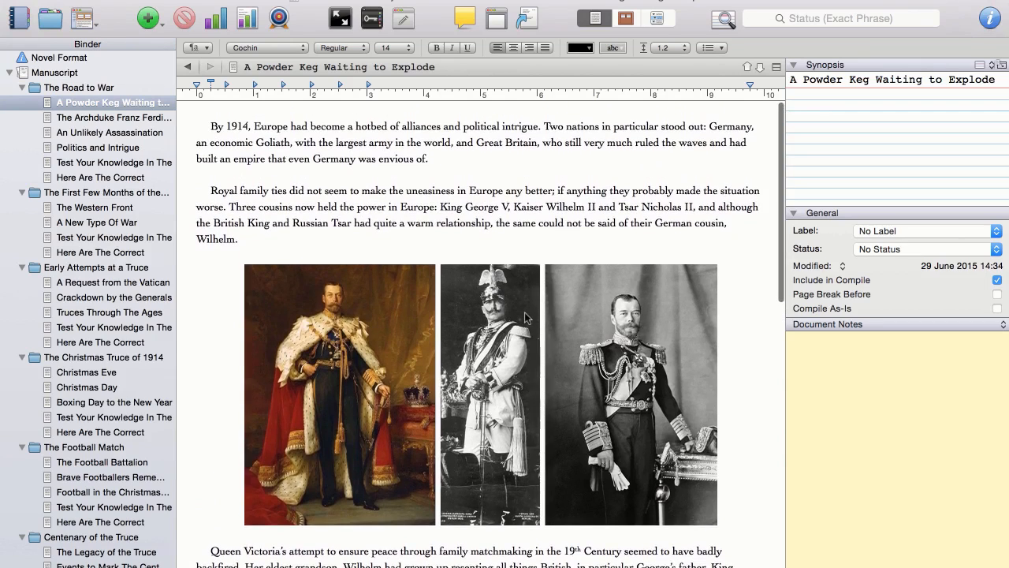
pyautogui.moveTo(553, 267)
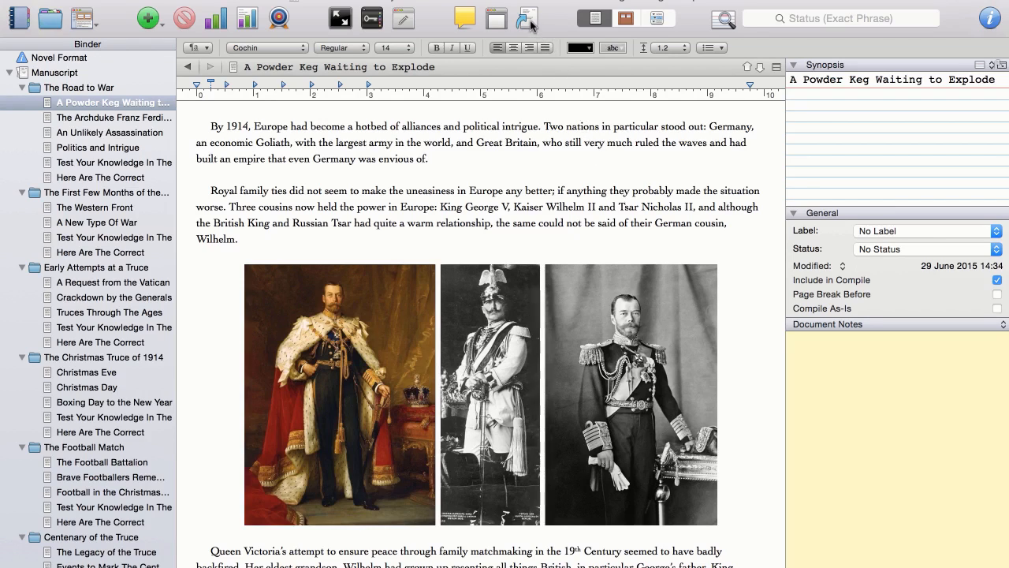
pyautogui.moveTo(530, 19)
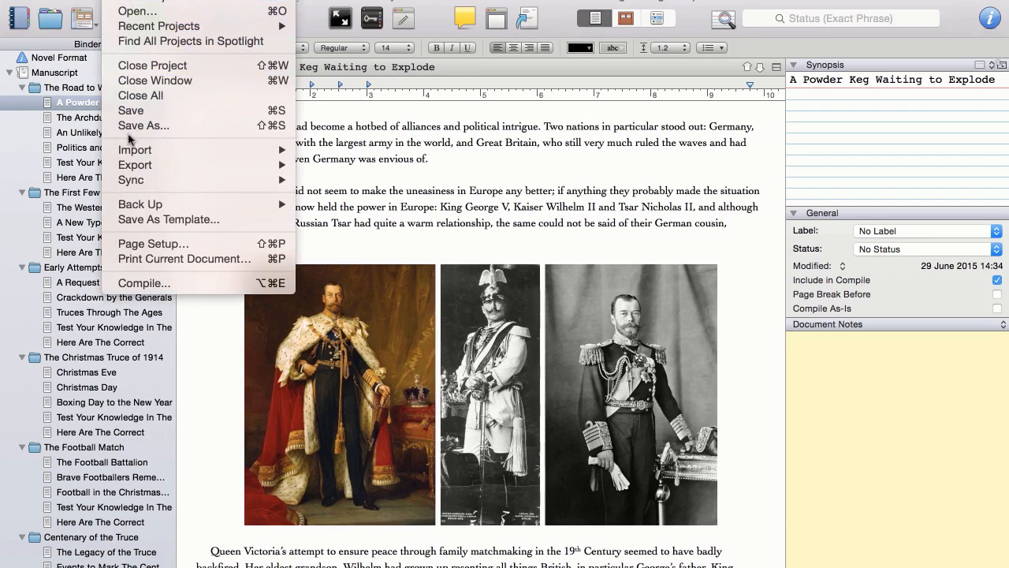
pyautogui.moveTo(143, 284)
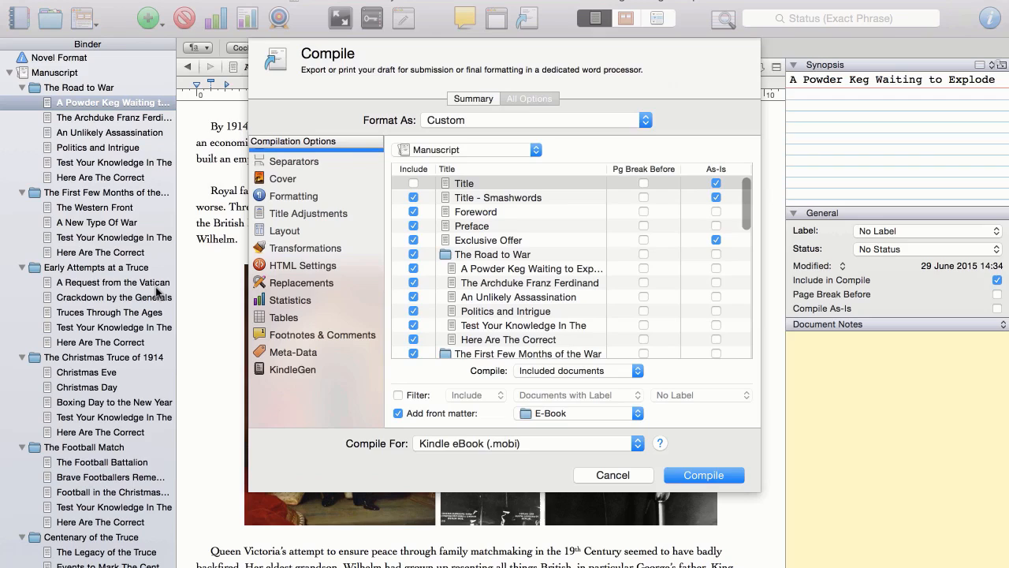
# Show the compile document list and switch Compile For to ePub eBook (.epub)
pyautogui.click(290, 151)
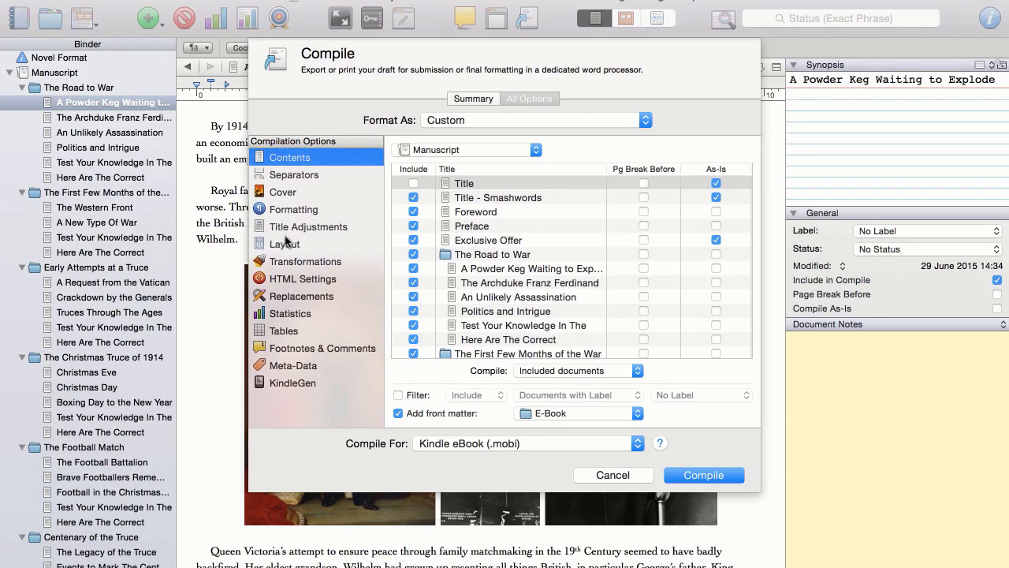
pyautogui.moveTo(716, 104)
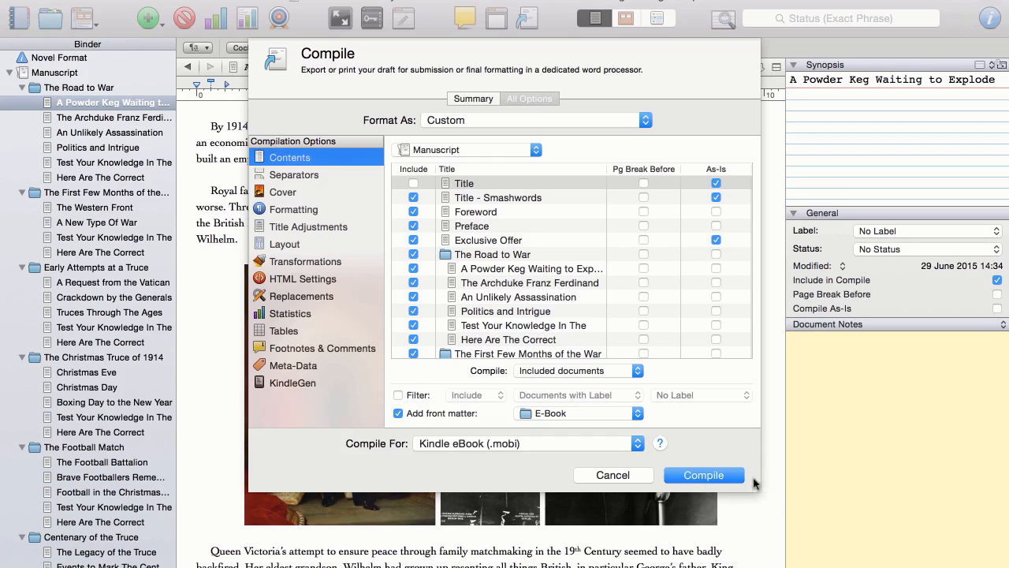
pyautogui.moveTo(737, 456)
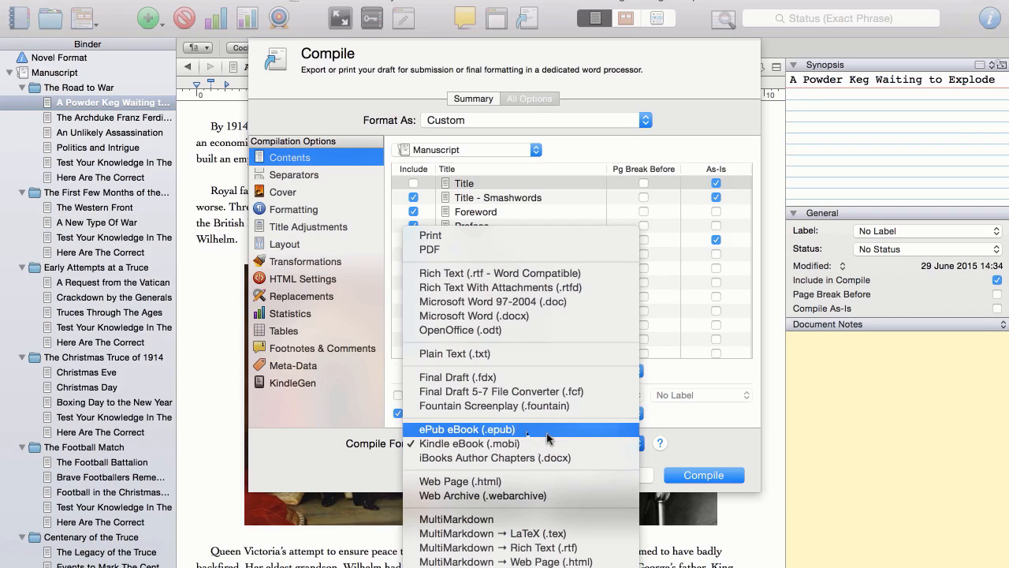
pyautogui.click(464, 429)
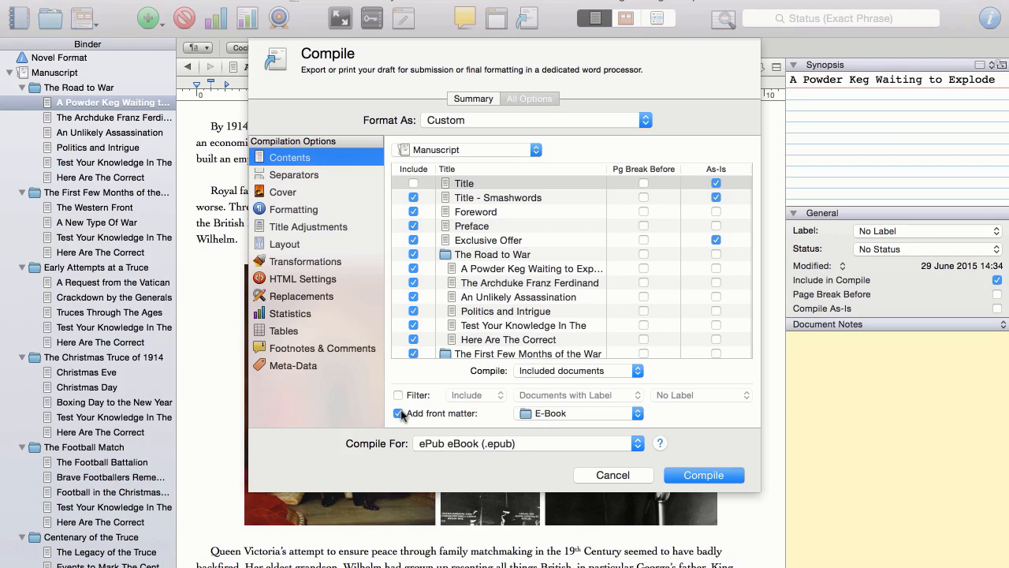
# Re-enable Add front matter and swap the Title - Smashwords page for the plain Title page
pyautogui.click(397, 413)
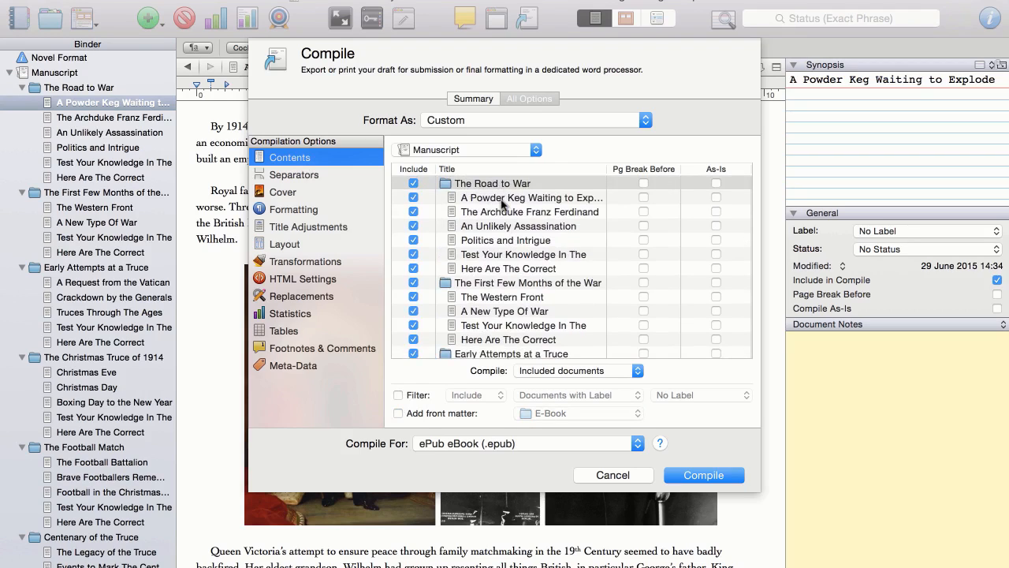
pyautogui.moveTo(487, 327)
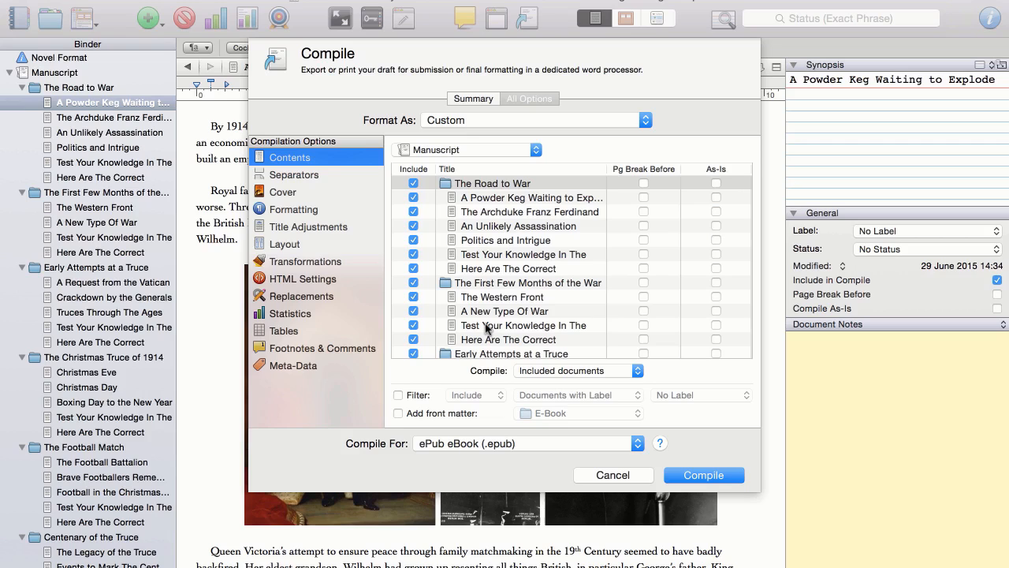
pyautogui.scroll(-3)
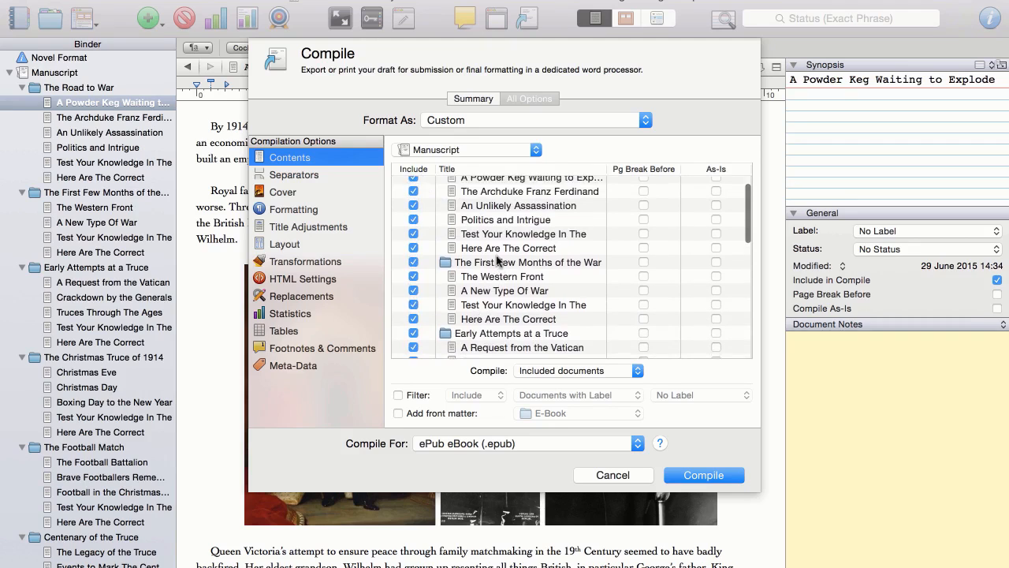
pyautogui.scroll(-3)
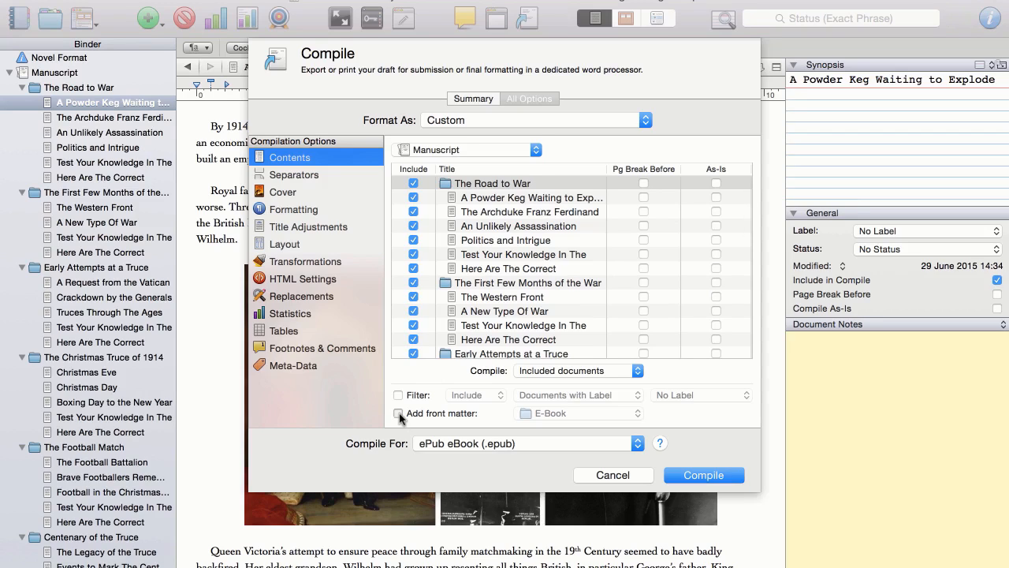
pyautogui.click(397, 413)
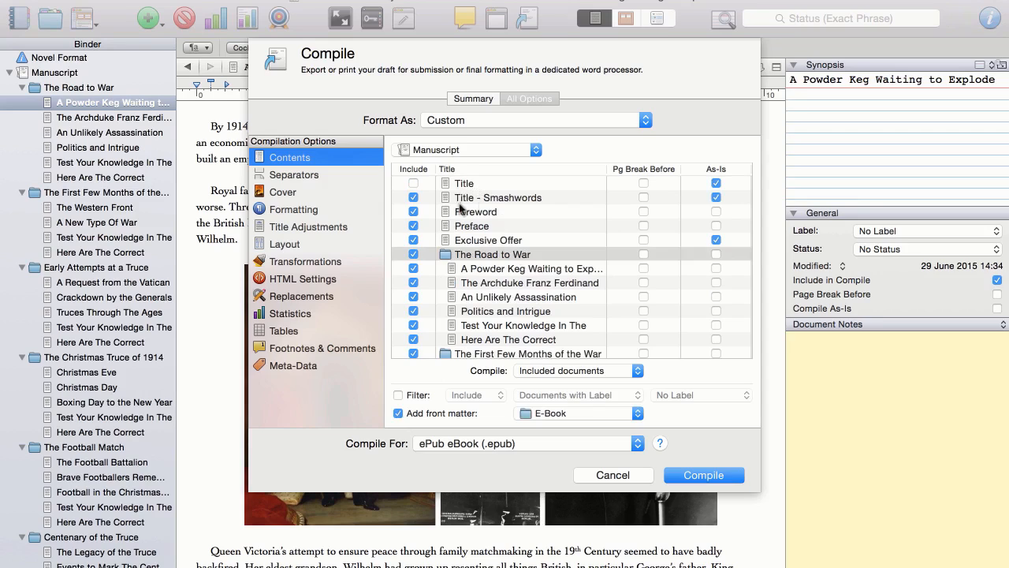
pyautogui.moveTo(465, 237)
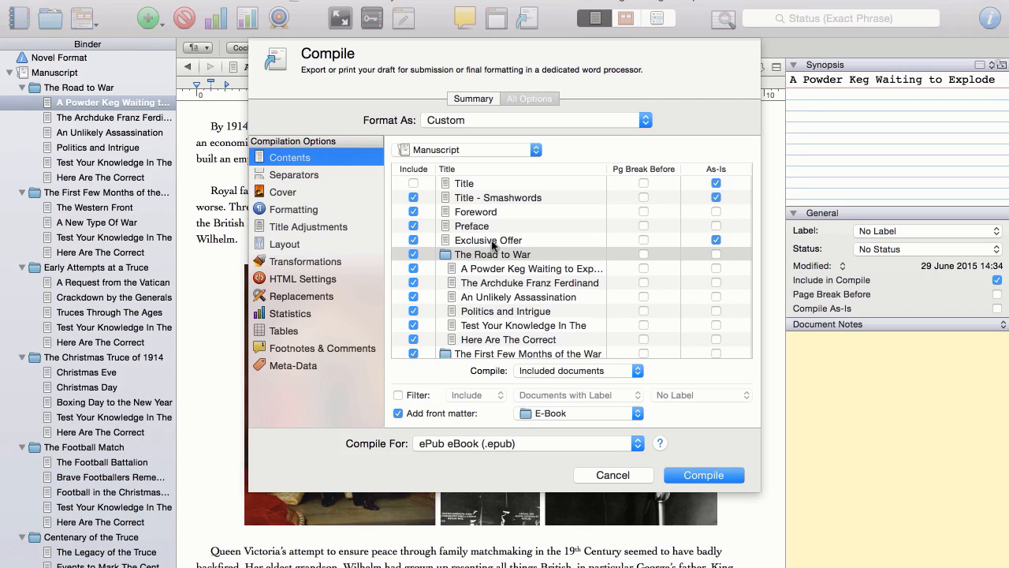
pyautogui.moveTo(489, 208)
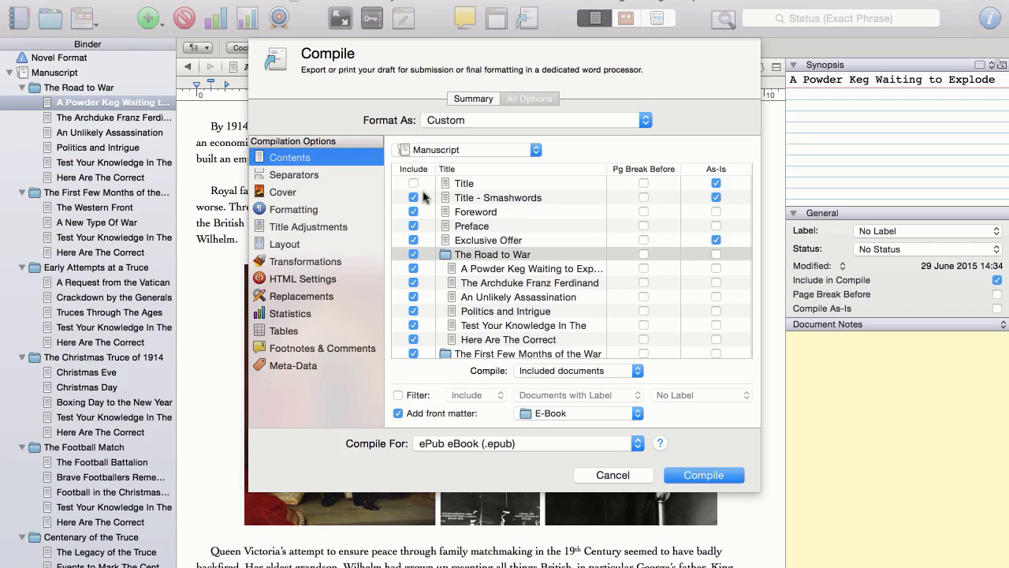
pyautogui.click(413, 197)
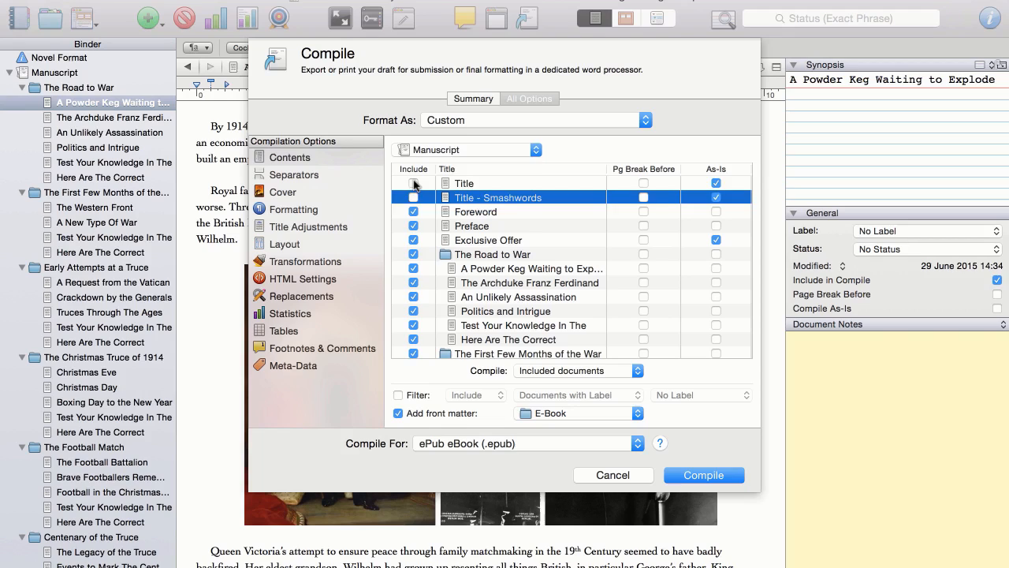
pyautogui.click(414, 183)
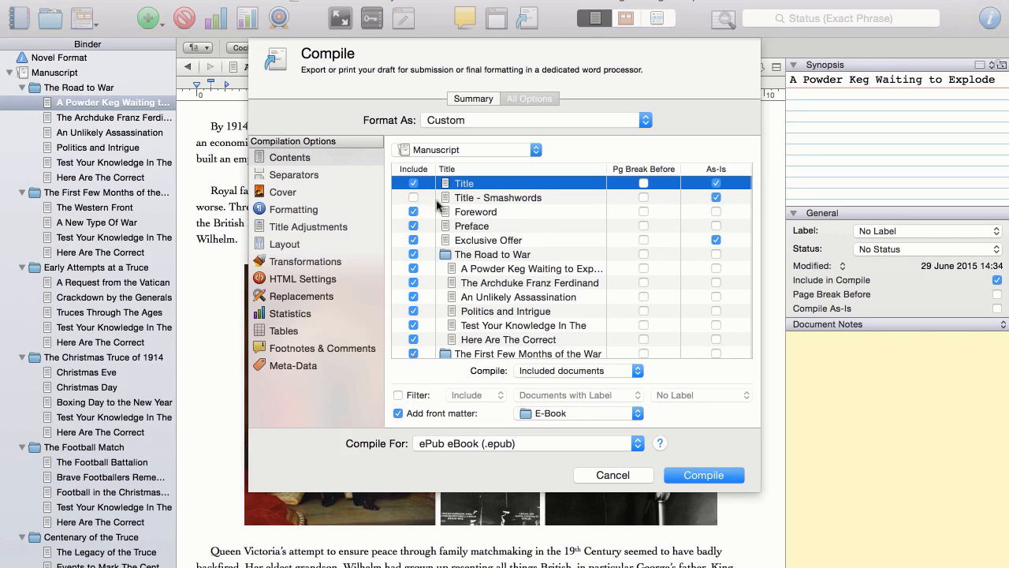
pyautogui.moveTo(513, 254)
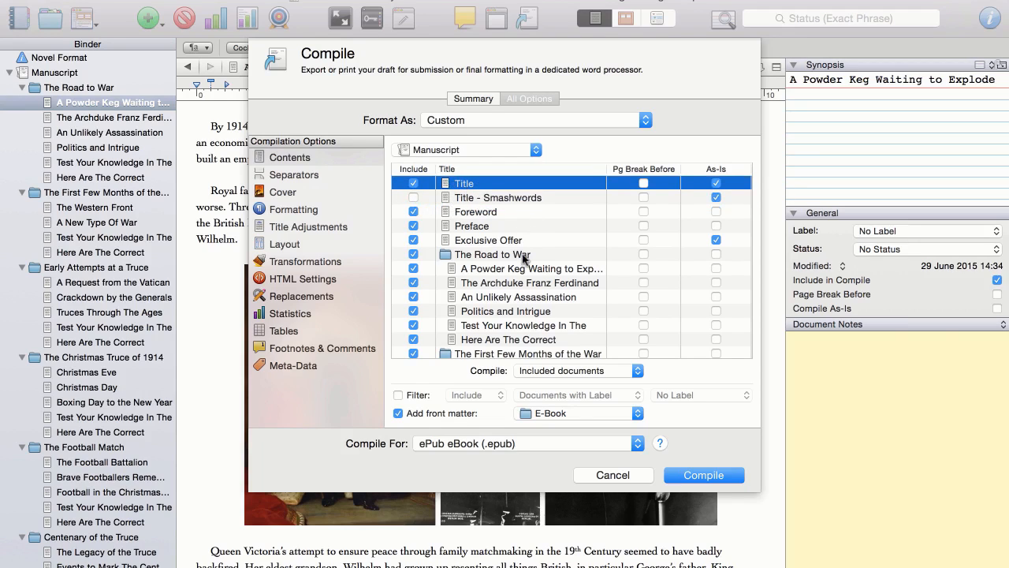
pyautogui.moveTo(607, 249)
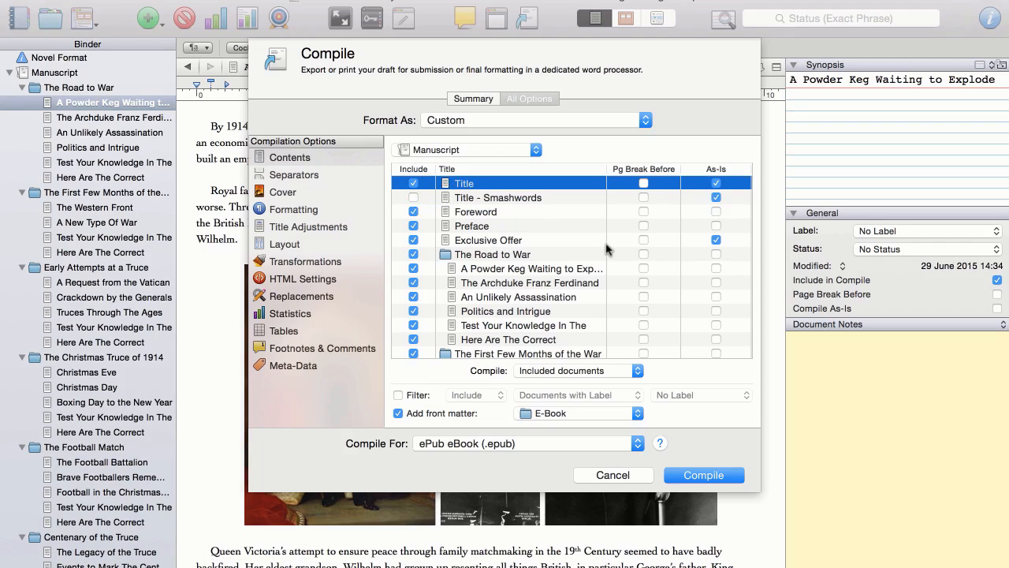
pyautogui.moveTo(643, 230)
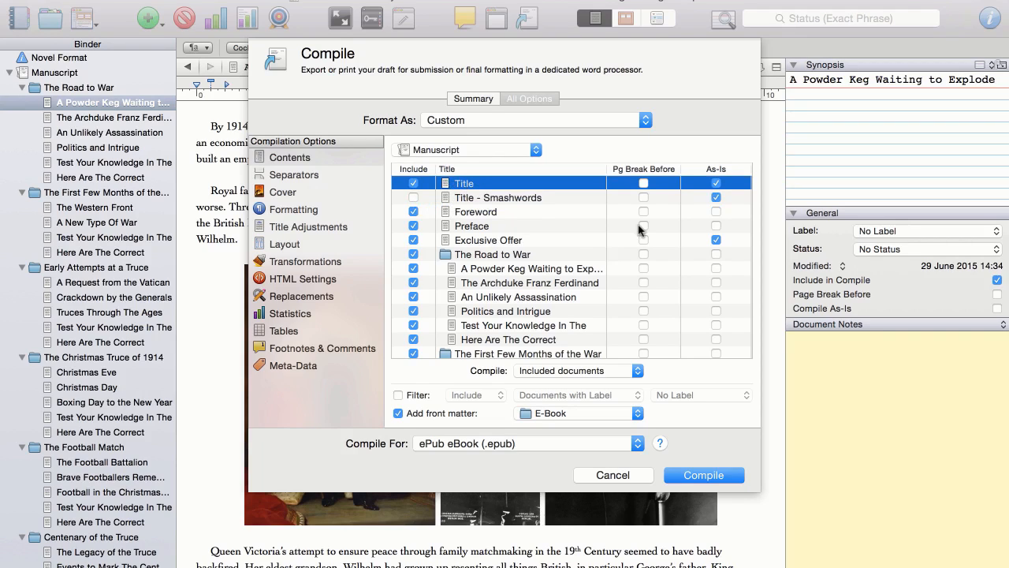
pyautogui.moveTo(661, 219)
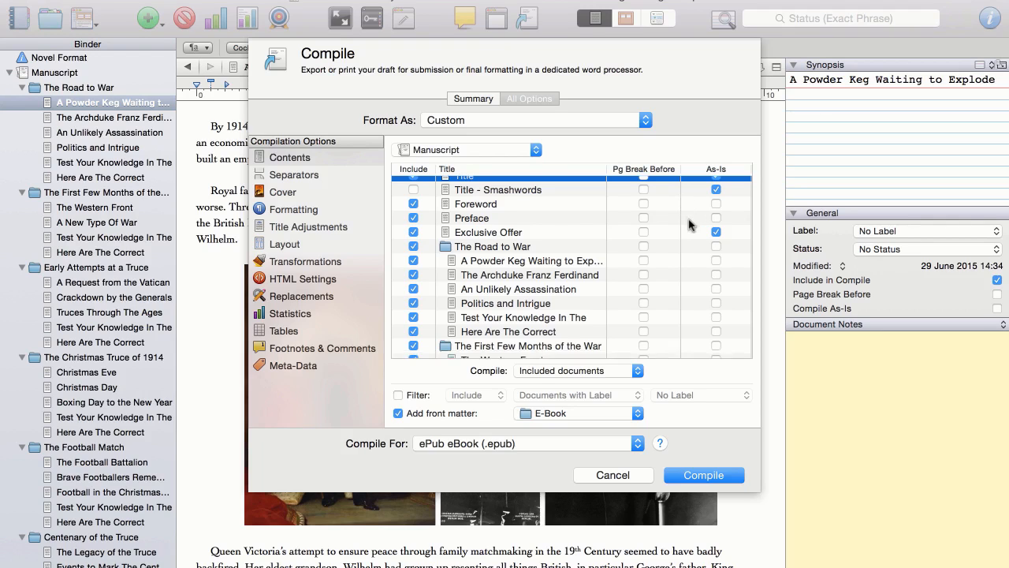
pyautogui.scroll(-3)
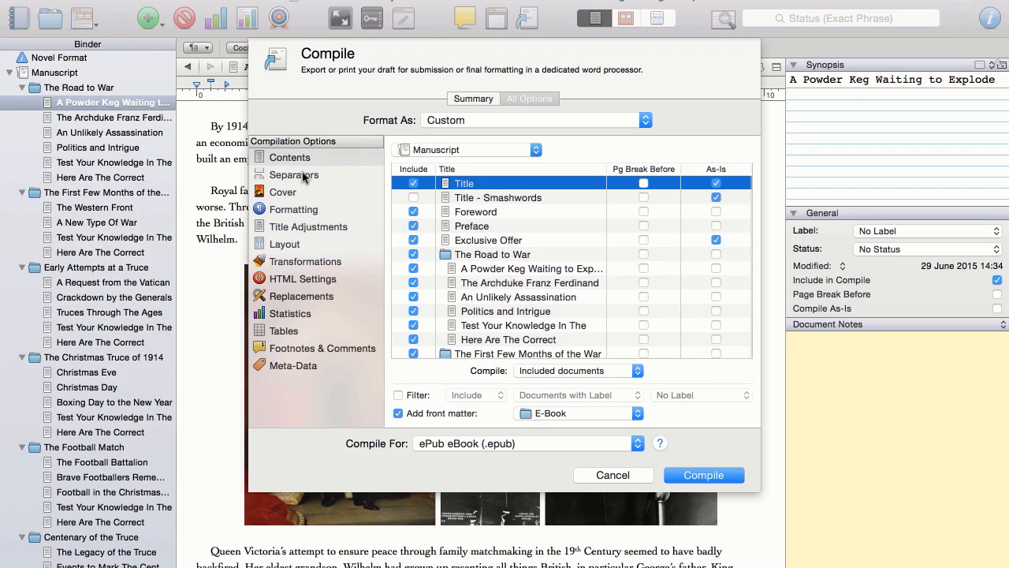
# Review the Separators pane, keeping Section break between text documents and Empty line for folders
pyautogui.click(297, 174)
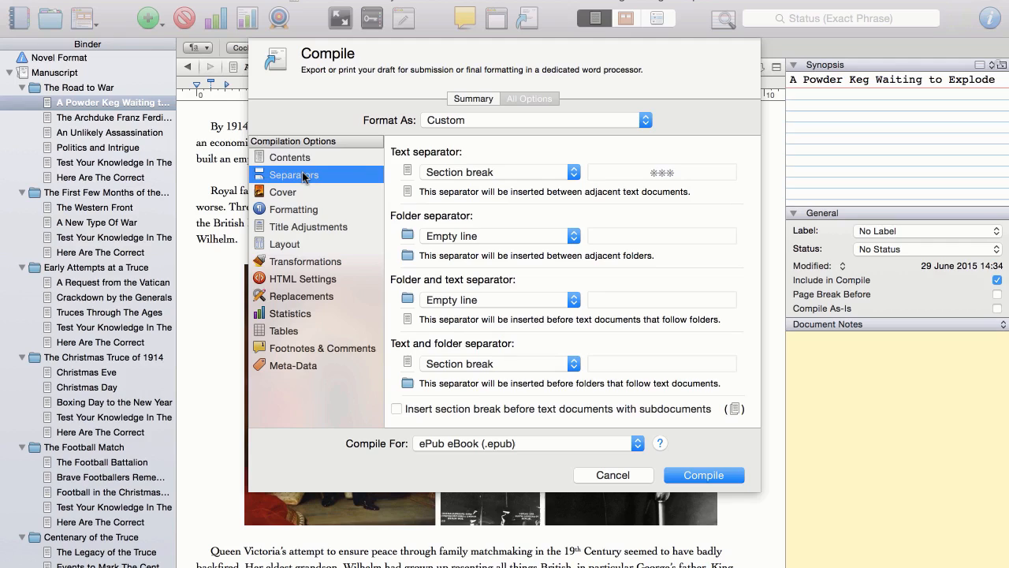
pyautogui.moveTo(555, 131)
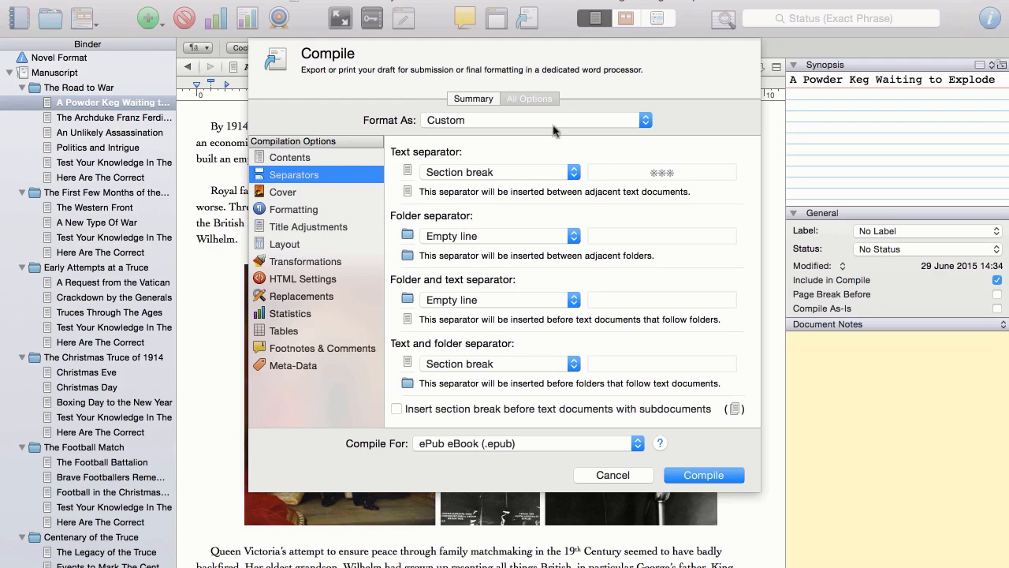
pyautogui.moveTo(743, 262)
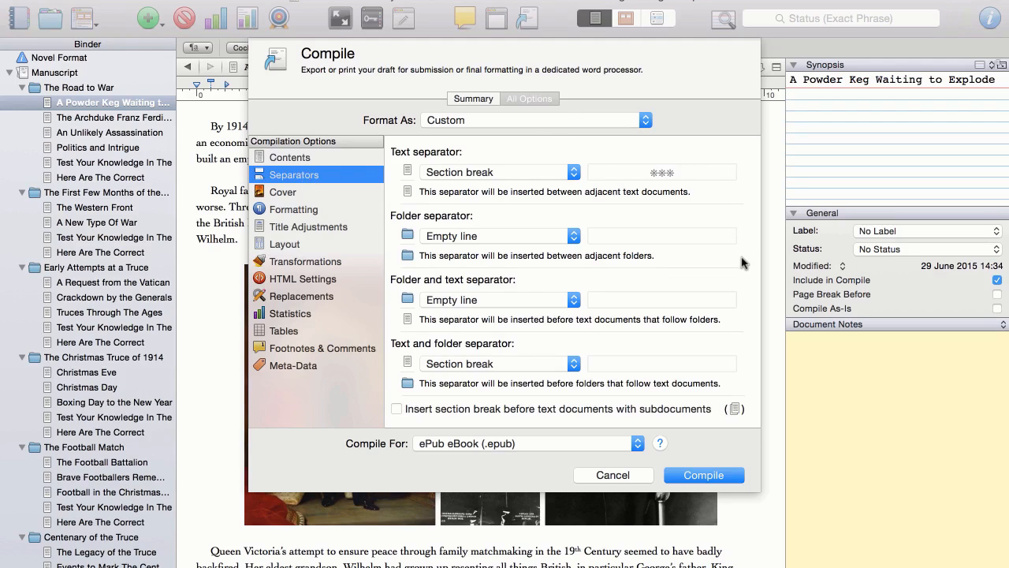
pyautogui.moveTo(735, 275)
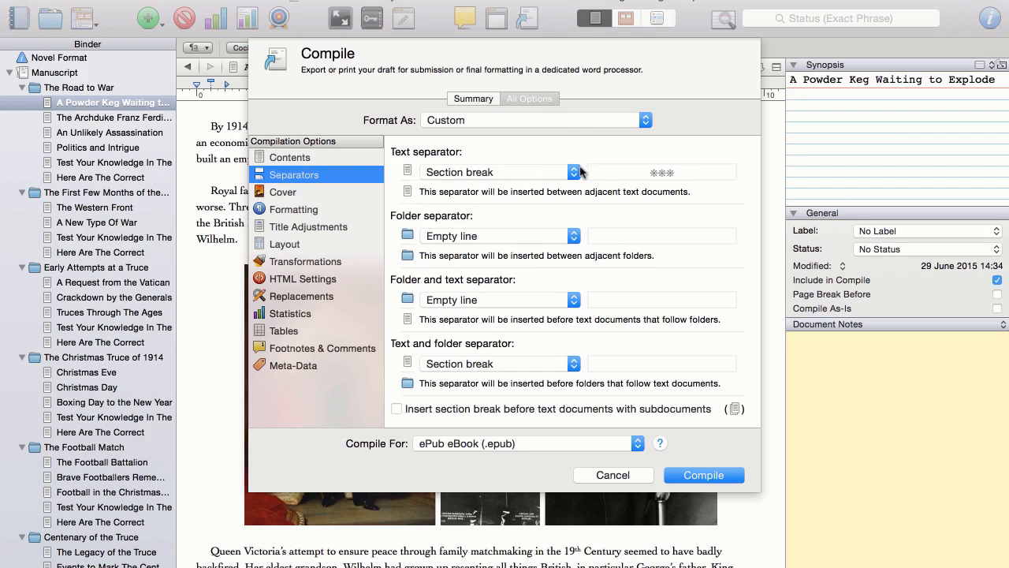
pyautogui.click(574, 171)
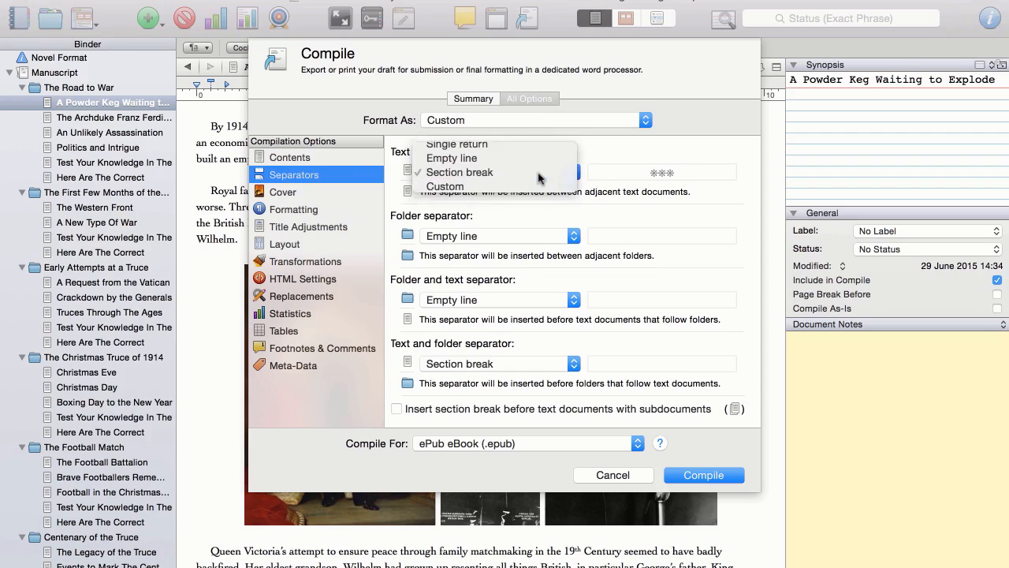
pyautogui.click(459, 172)
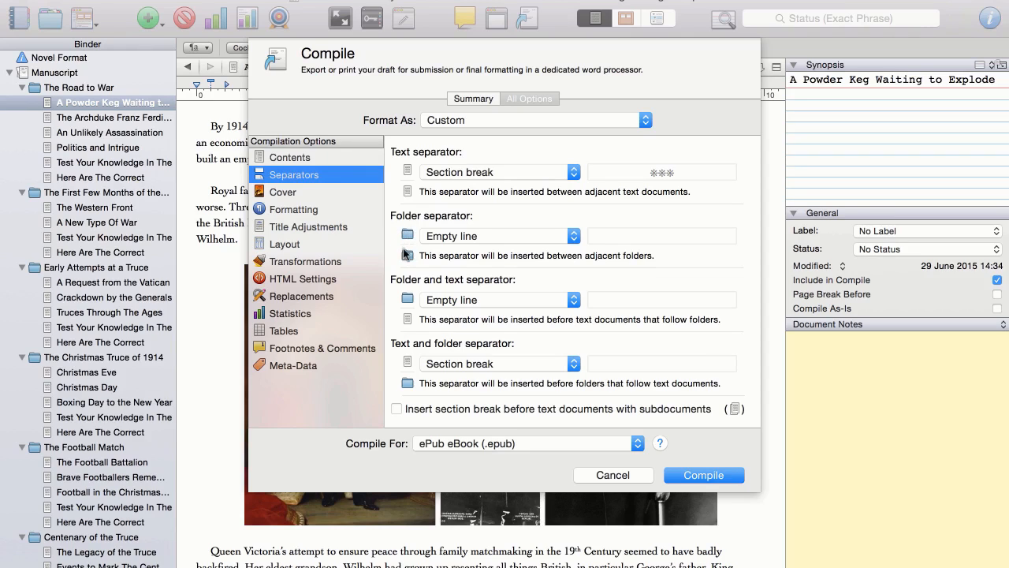
pyautogui.moveTo(649, 260)
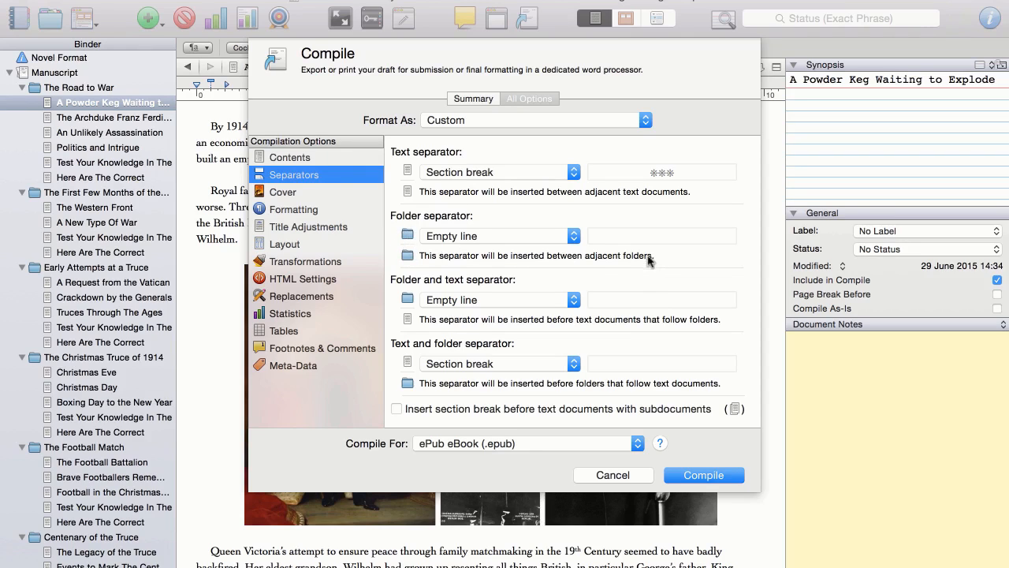
pyautogui.moveTo(616, 275)
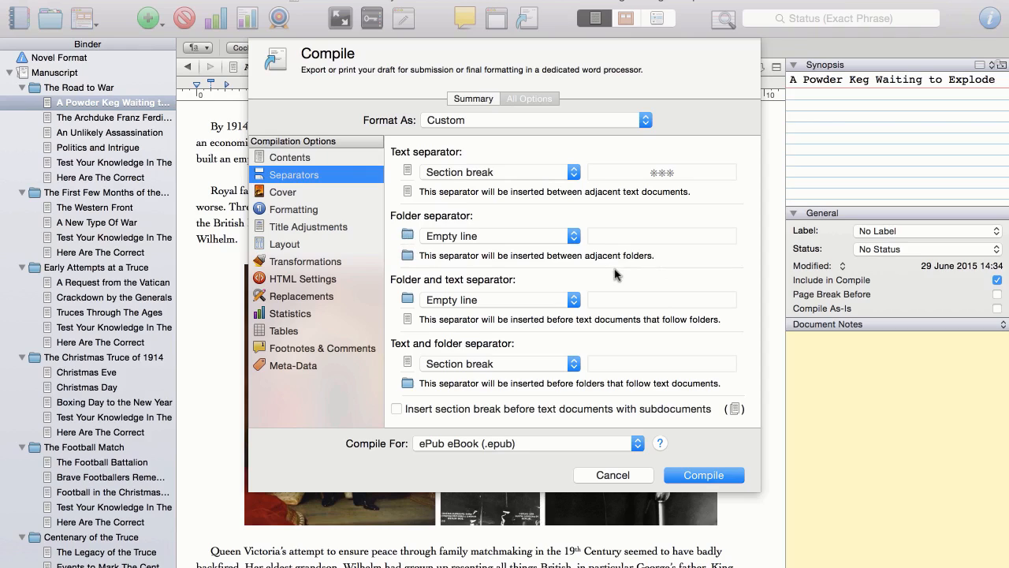
pyautogui.moveTo(406, 318)
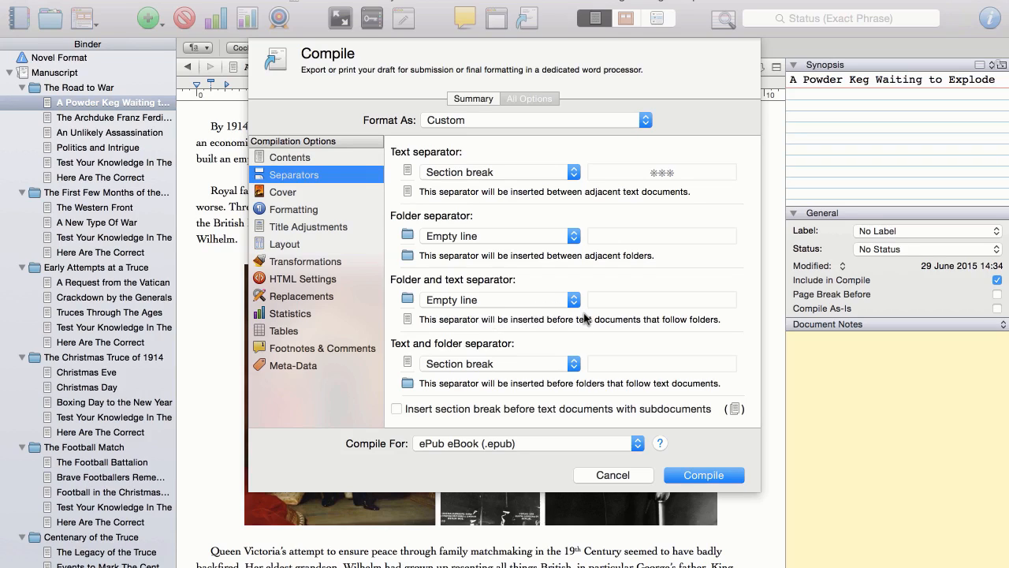
pyautogui.moveTo(454, 309)
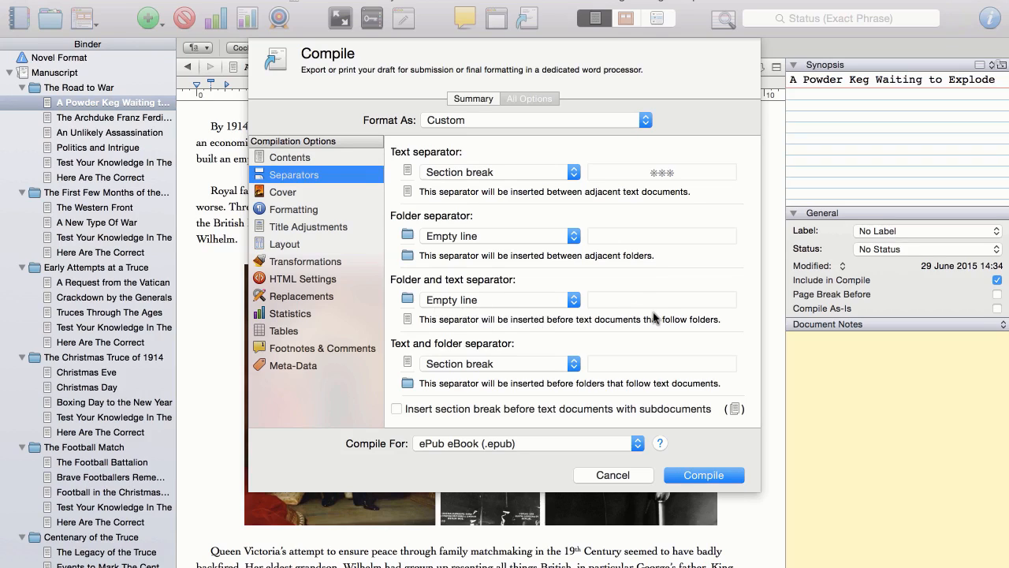
pyautogui.moveTo(597, 331)
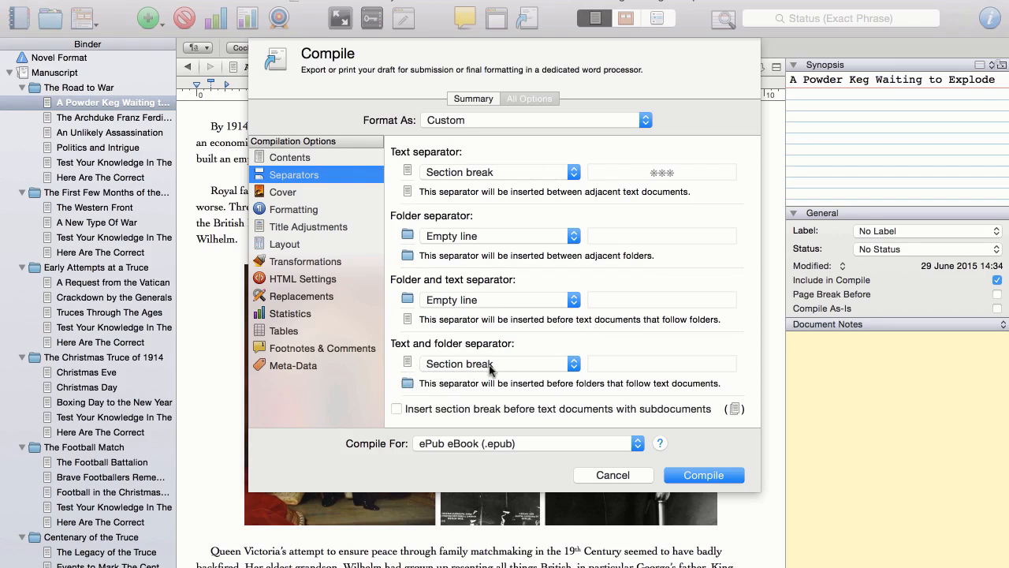
pyautogui.moveTo(555, 359)
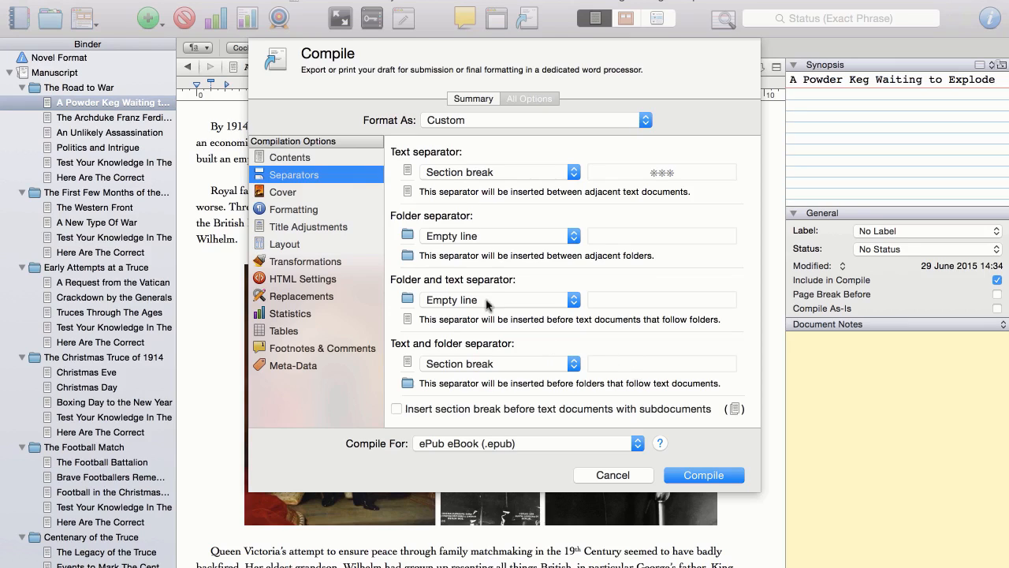
pyautogui.click(282, 193)
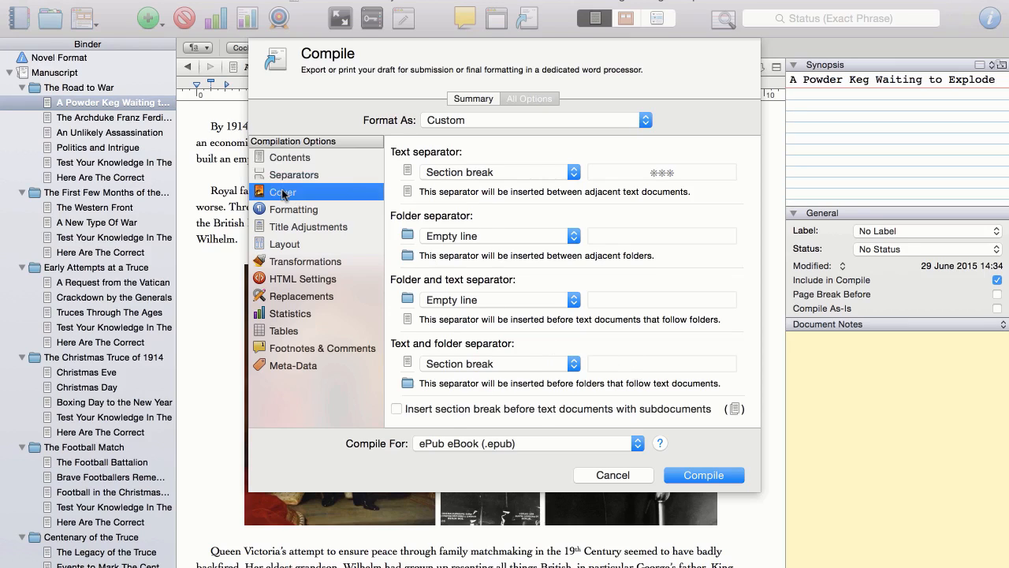
# Set Christmas-Truce-Cover as the ePub cover image with the cover page titled Cover
pyautogui.click(281, 192)
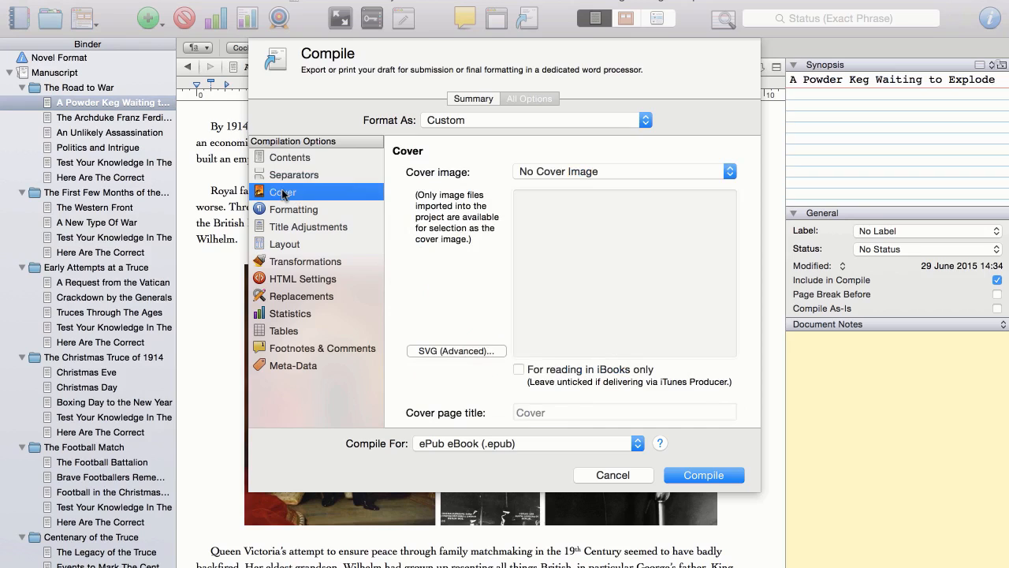
pyautogui.moveTo(738, 180)
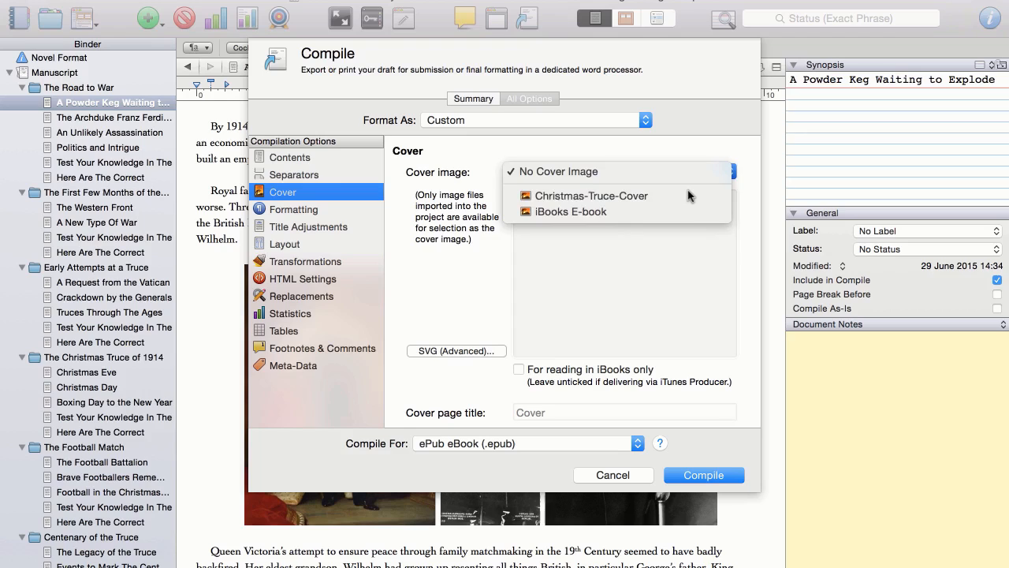
pyautogui.click(590, 196)
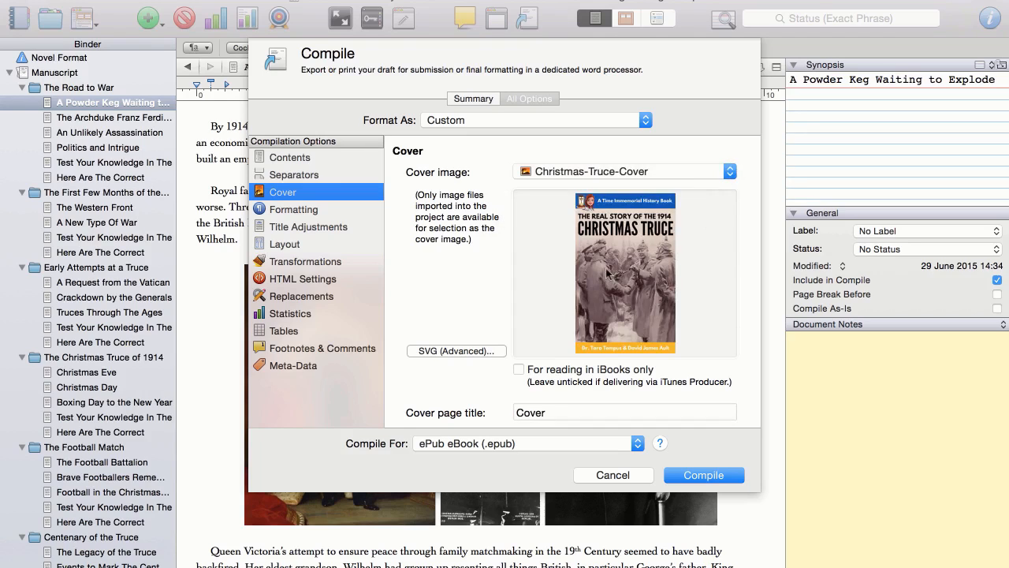
pyautogui.moveTo(710, 306)
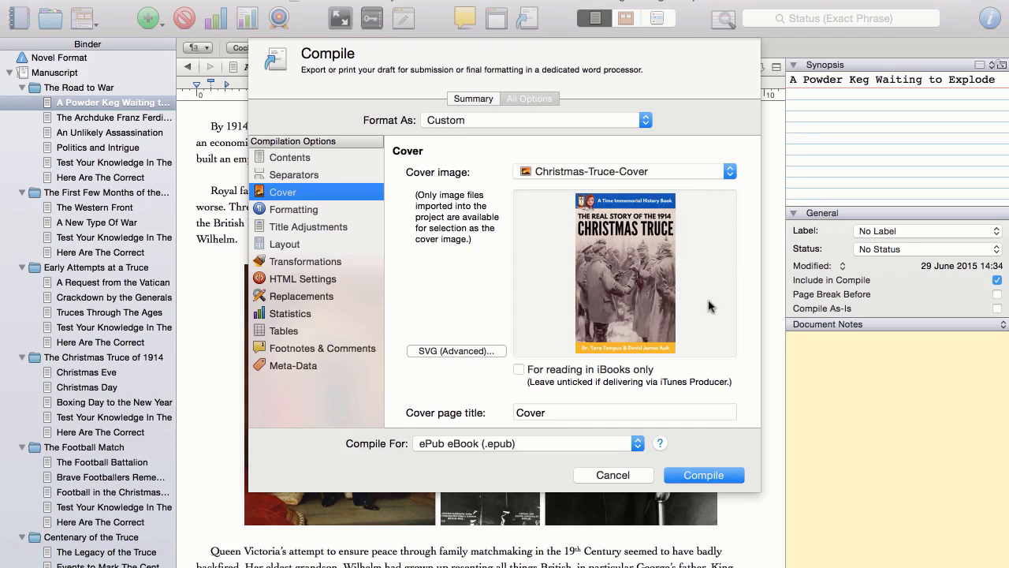
pyautogui.moveTo(313, 220)
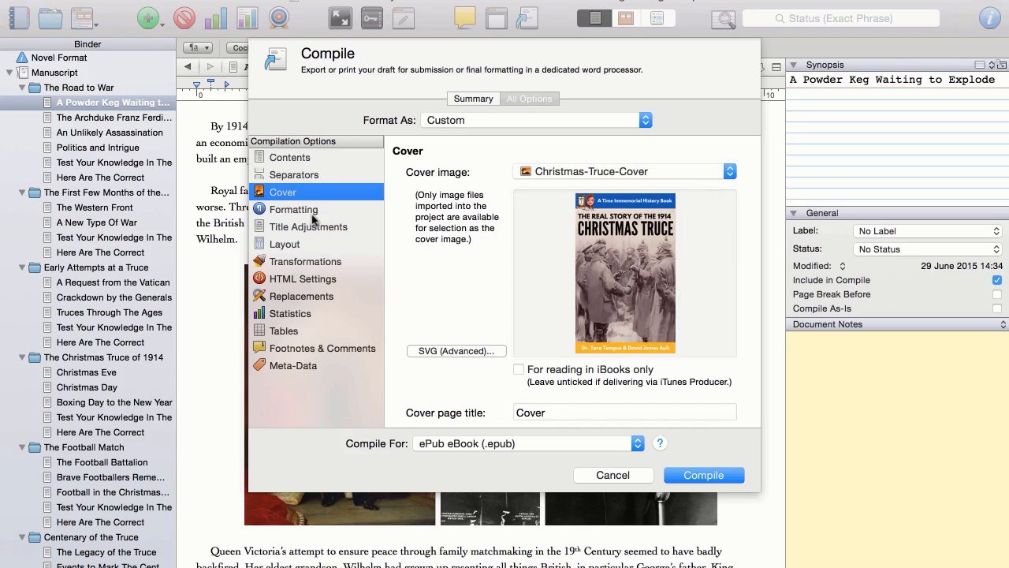
pyautogui.click(293, 208)
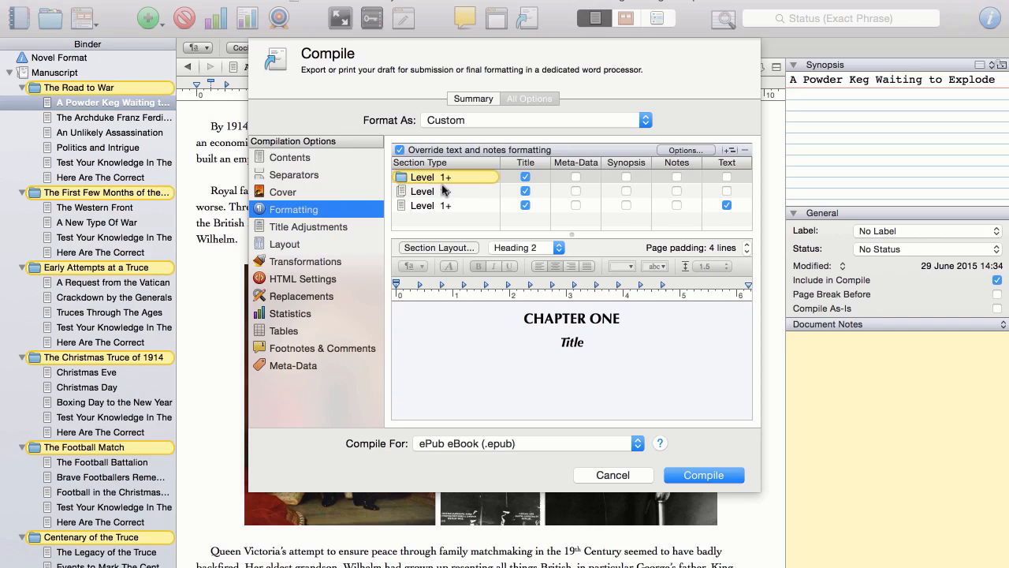
pyautogui.click(445, 205)
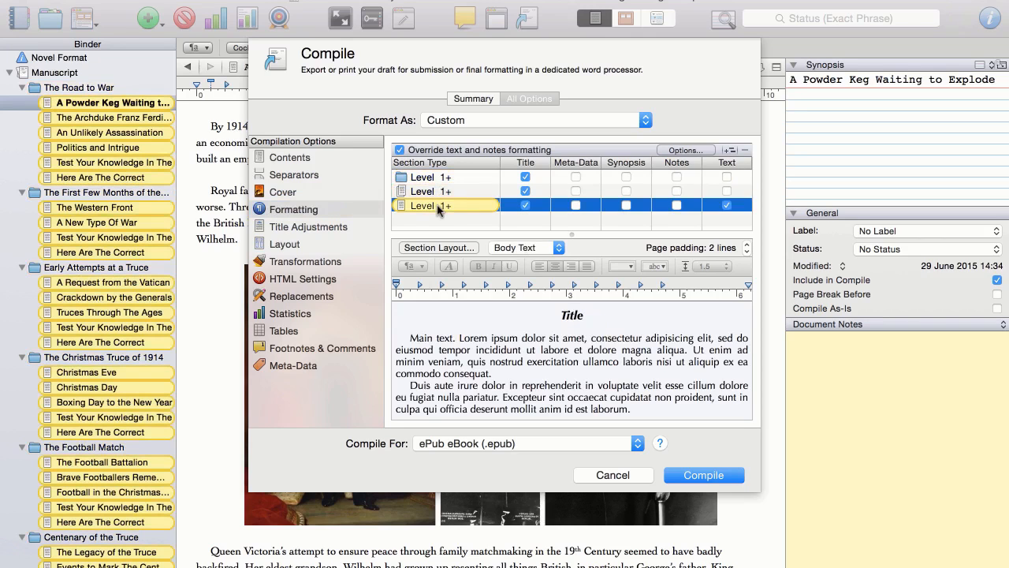
pyautogui.click(442, 177)
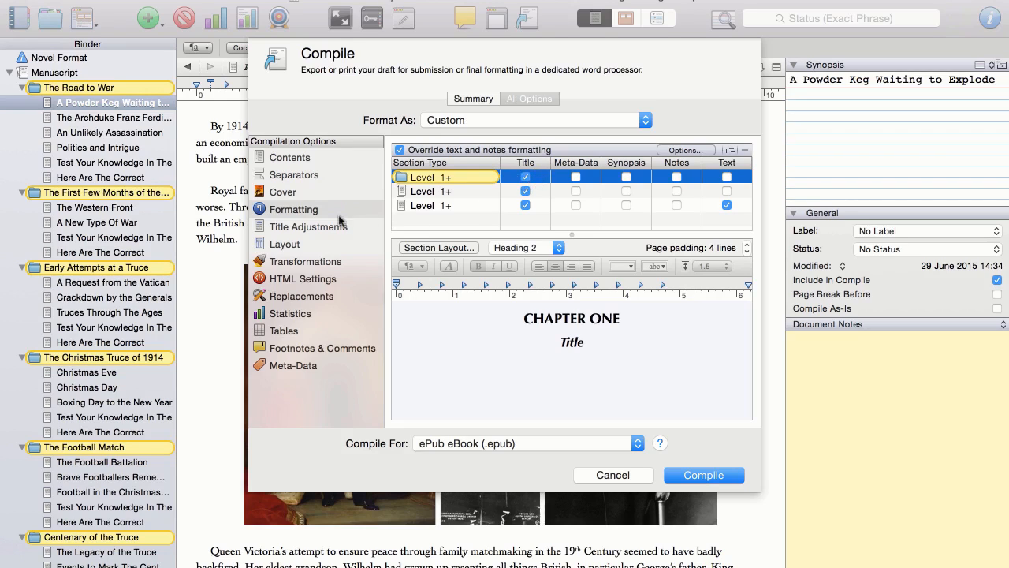
pyautogui.moveTo(176, 251)
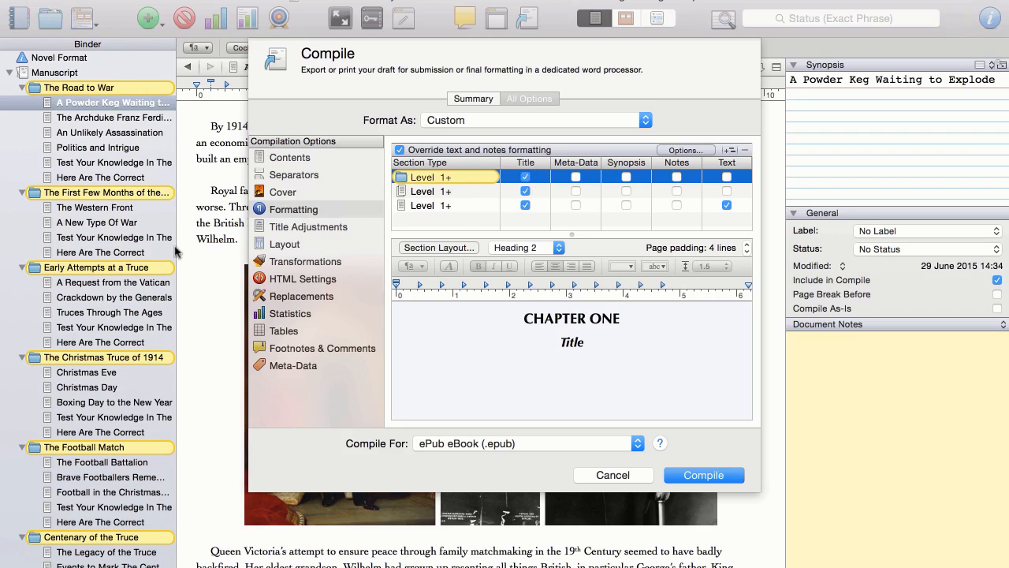
pyautogui.moveTo(173, 426)
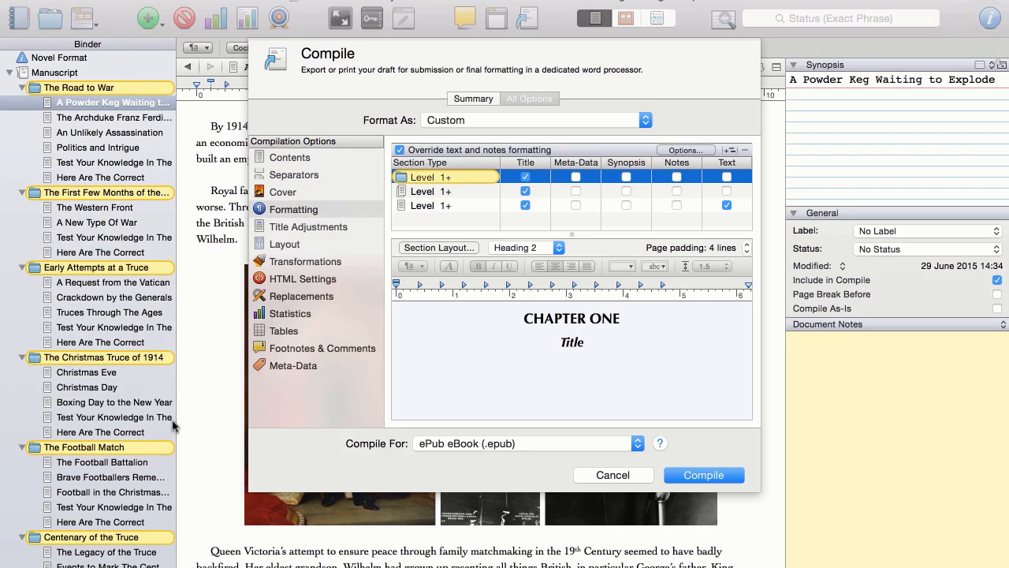
pyautogui.moveTo(188, 530)
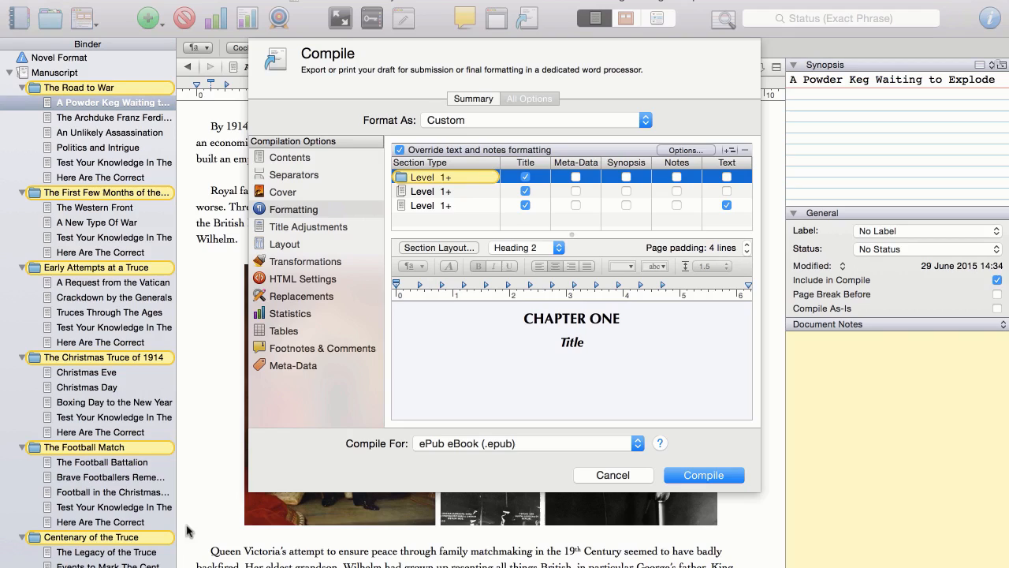
pyautogui.moveTo(445, 193)
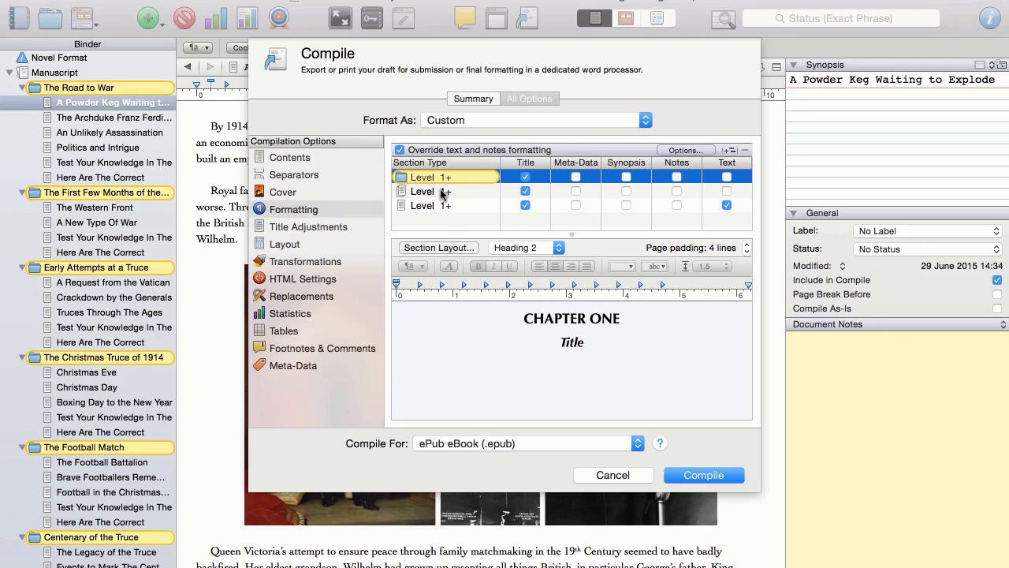
pyautogui.click(441, 190)
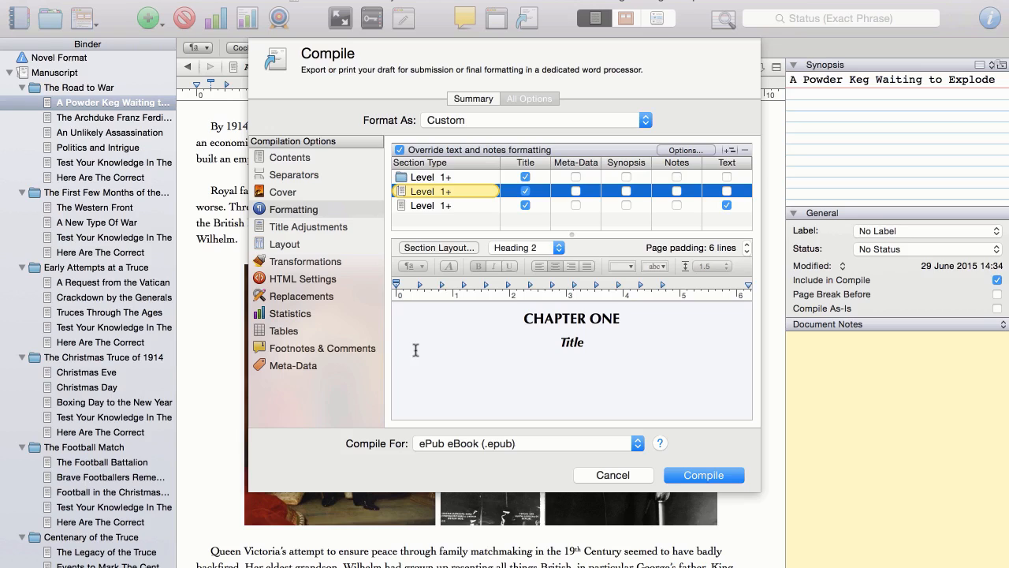
pyautogui.moveTo(441, 212)
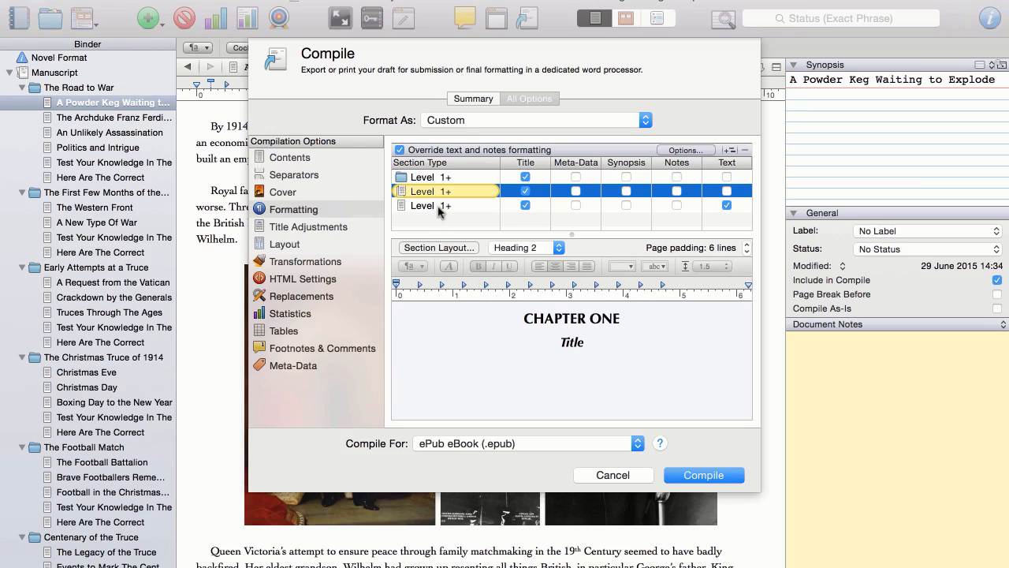
pyautogui.click(438, 205)
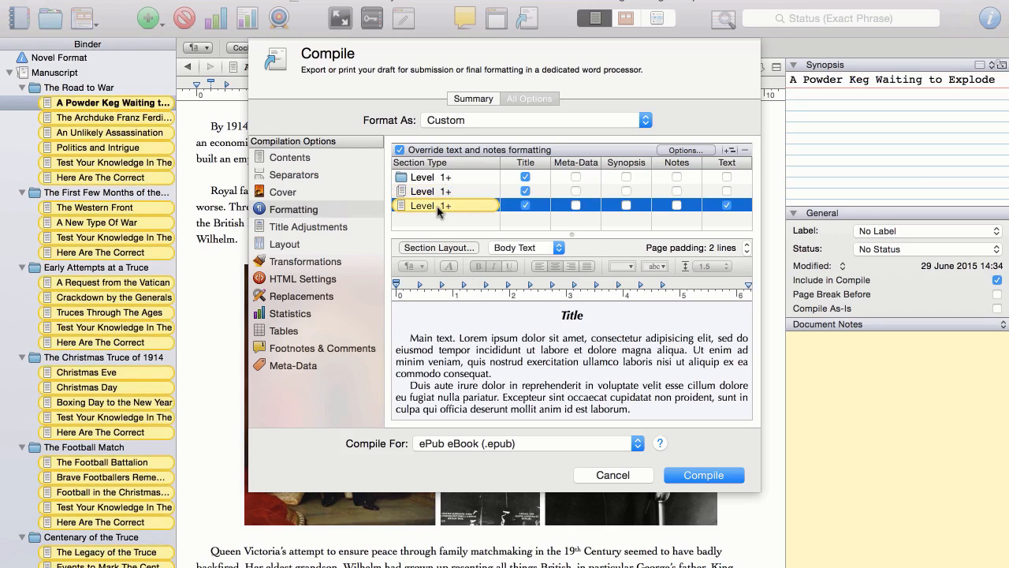
pyautogui.moveTo(637, 228)
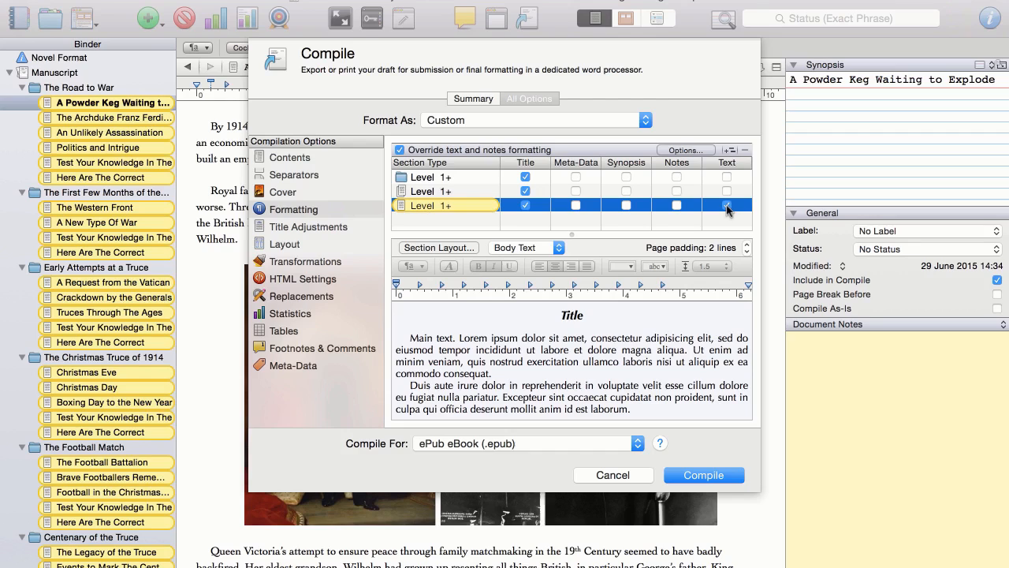
pyautogui.click(725, 205)
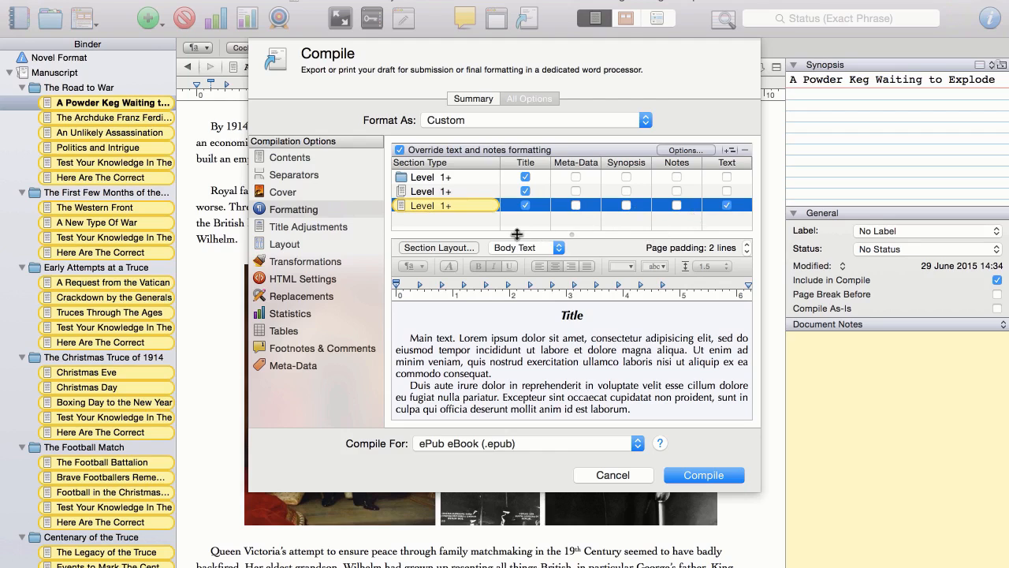
pyautogui.moveTo(448, 193)
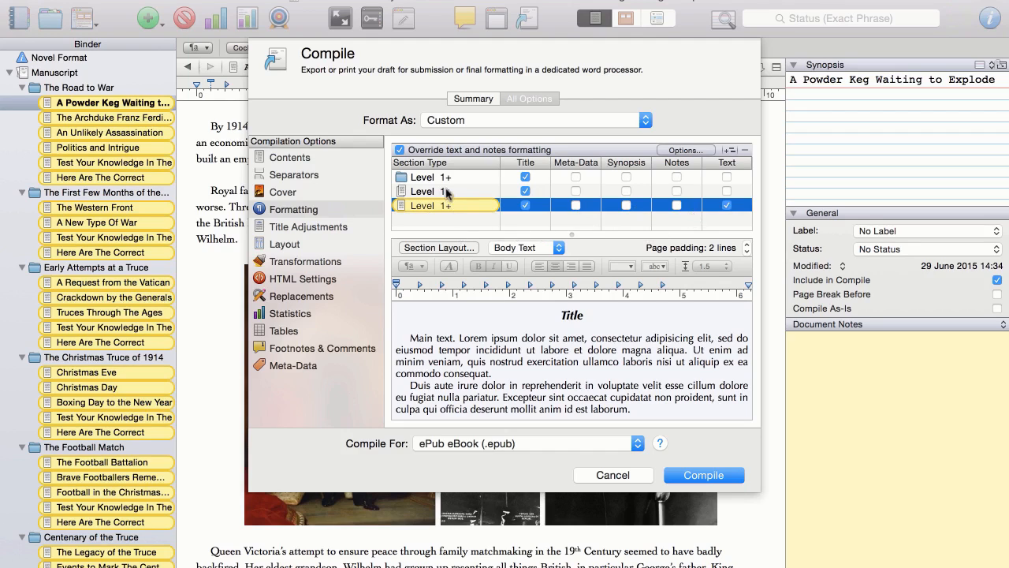
pyautogui.click(443, 176)
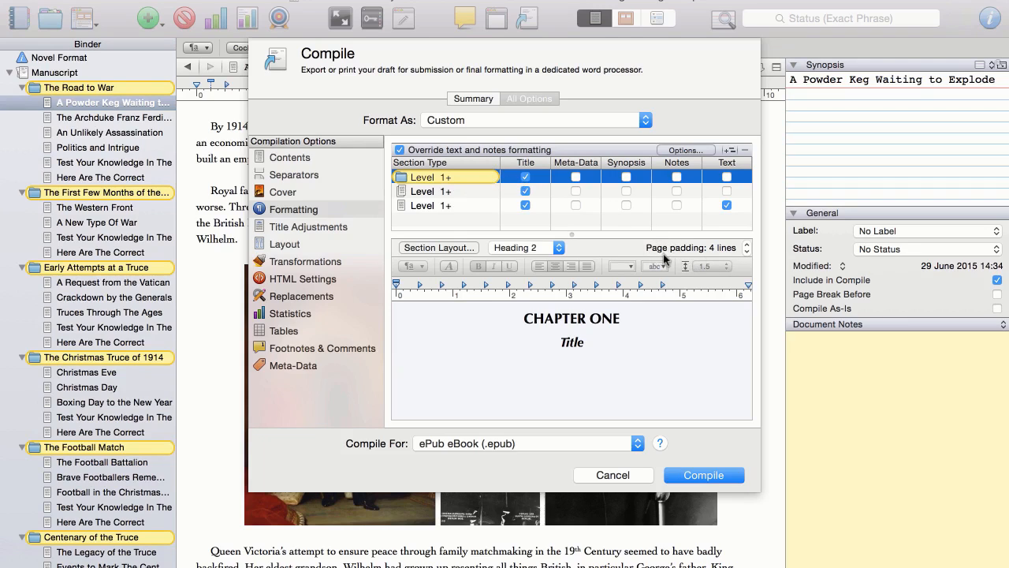
pyautogui.moveTo(726, 250)
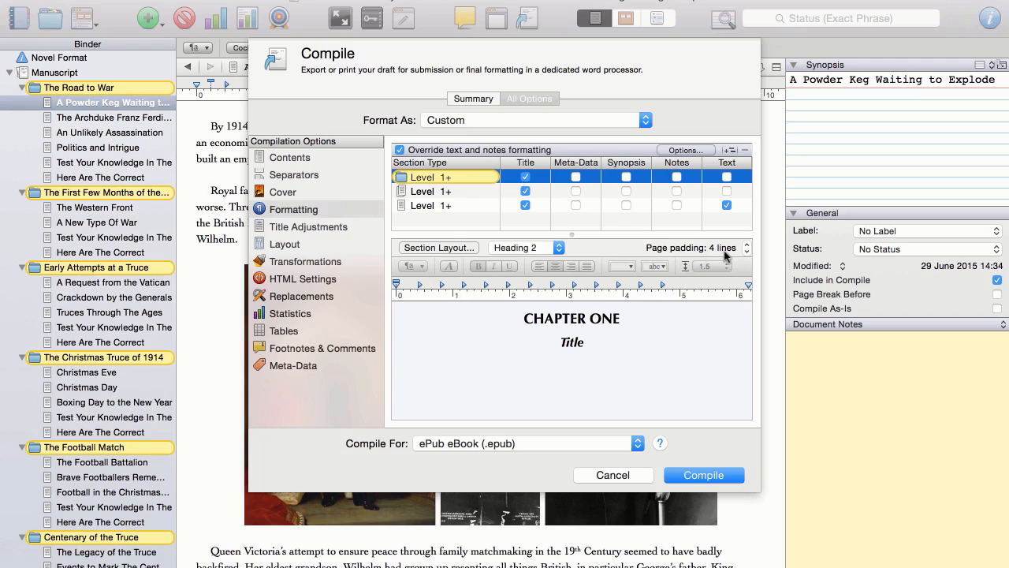
pyautogui.moveTo(722, 248)
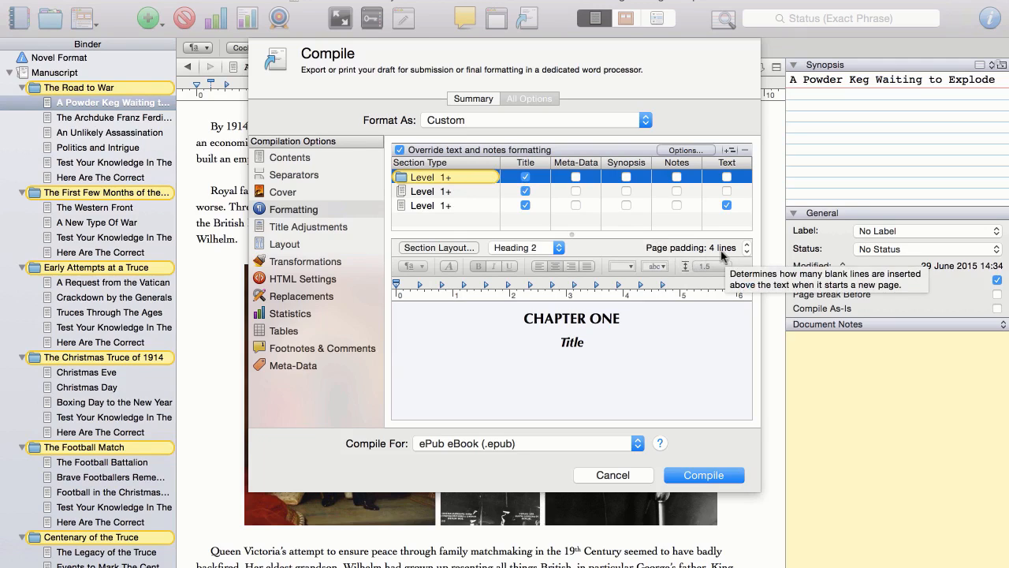
pyautogui.click(444, 205)
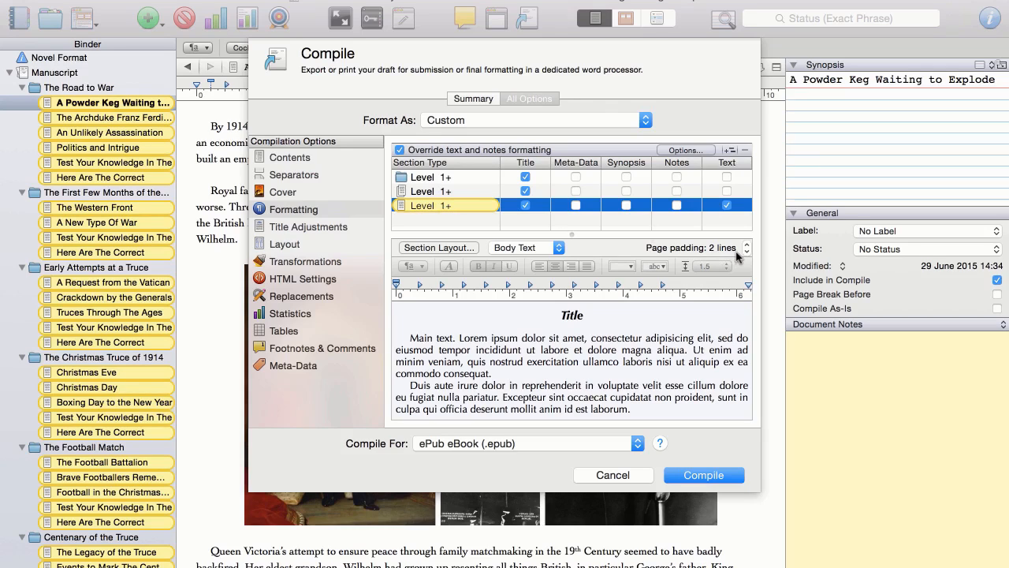
pyautogui.click(748, 243)
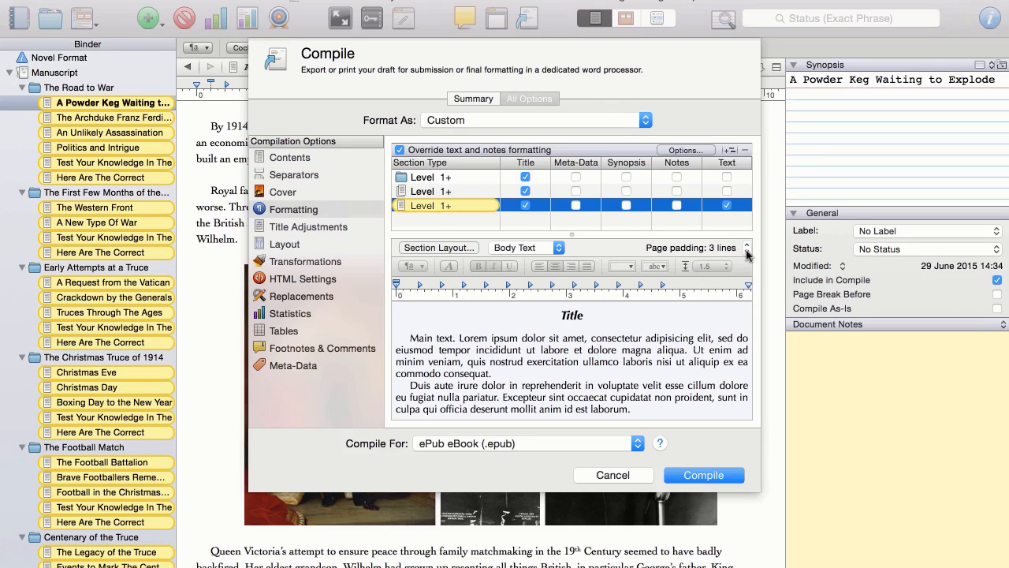
pyautogui.click(747, 252)
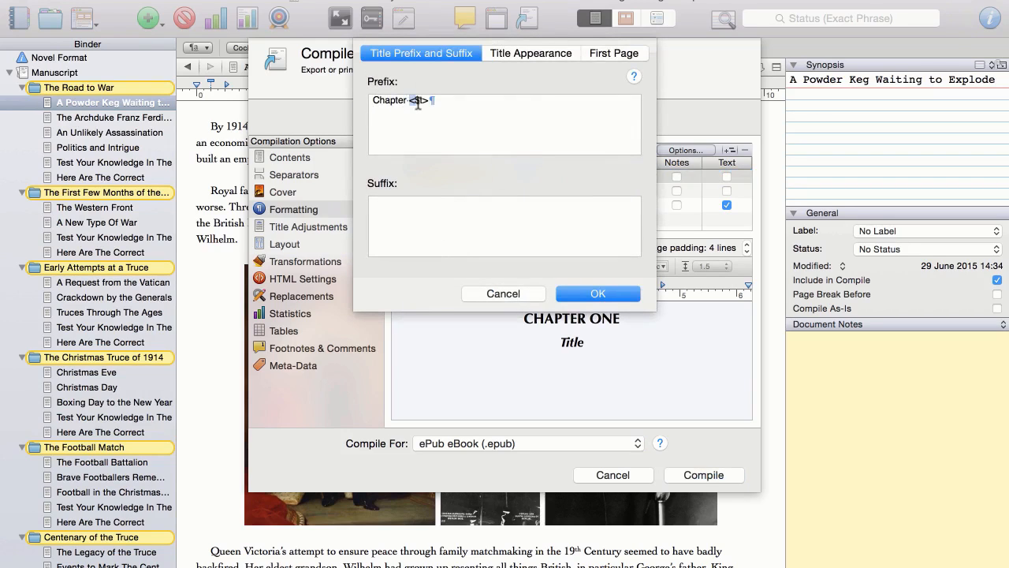
pyautogui.moveTo(464, 139)
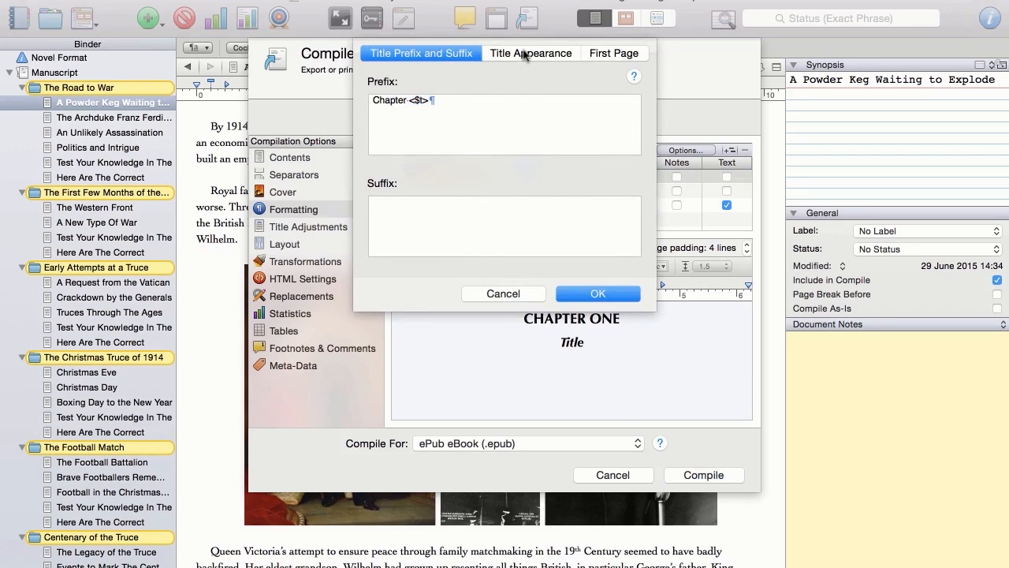
pyautogui.click(530, 53)
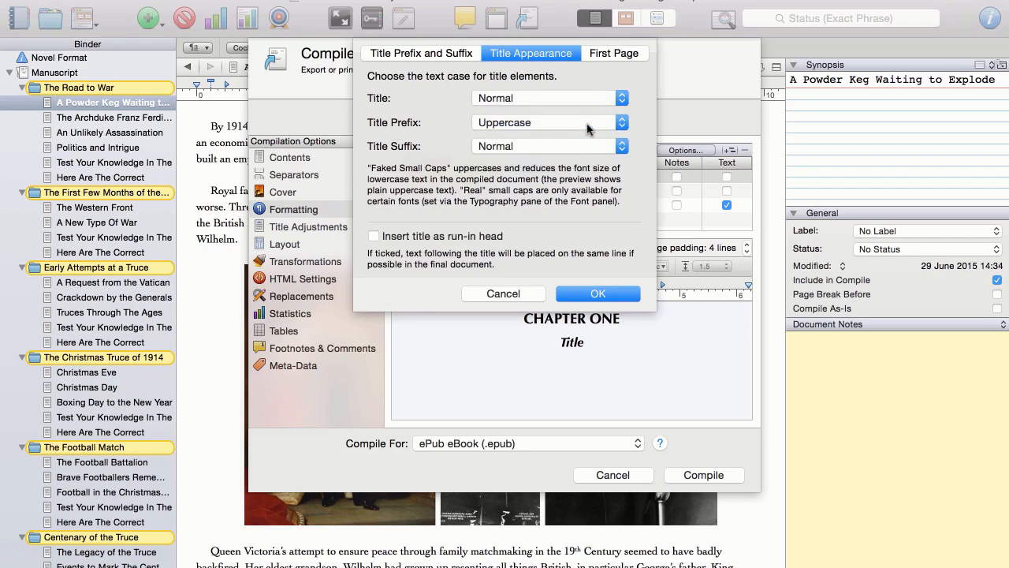
pyautogui.moveTo(477, 167)
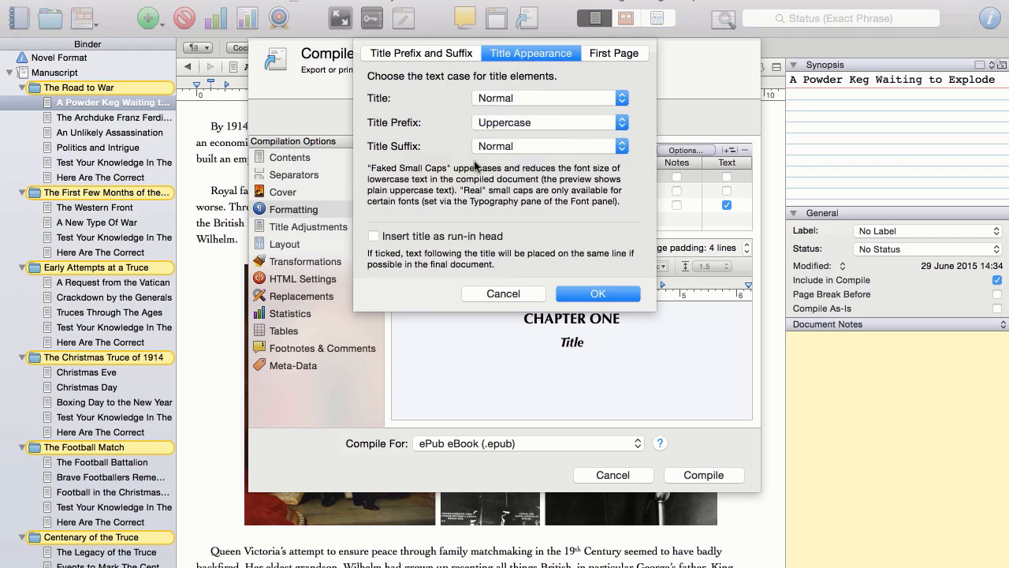
pyautogui.click(615, 53)
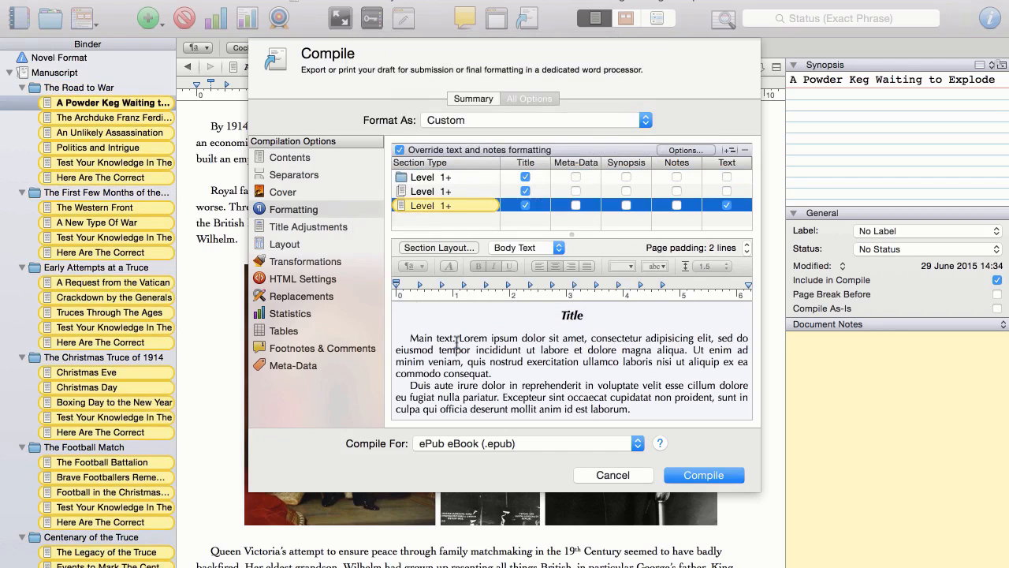
# Review the Title Adjustments pane and the list of documents excluded from title prefixes and suffixes
pyautogui.click(311, 227)
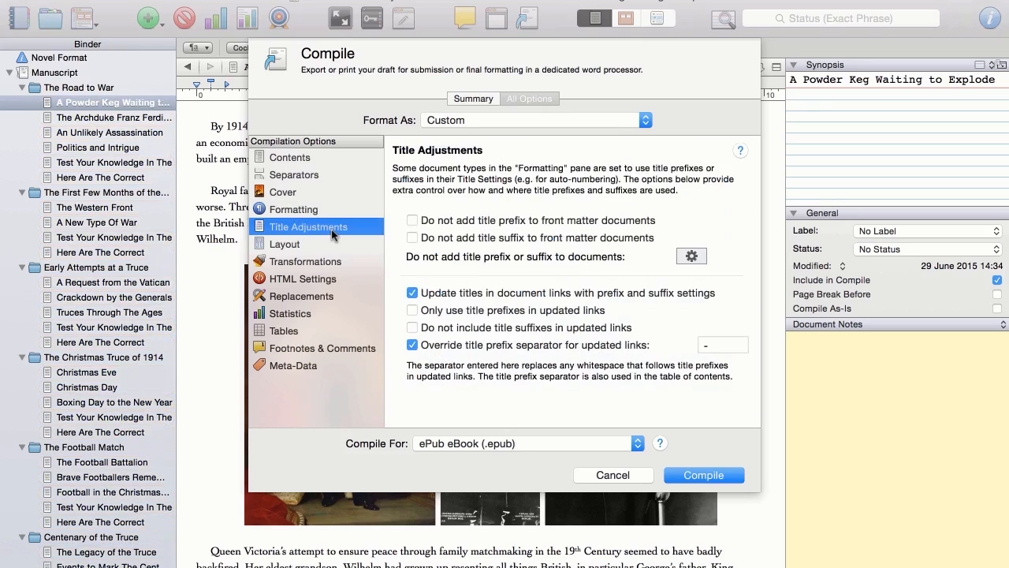
pyautogui.moveTo(563, 261)
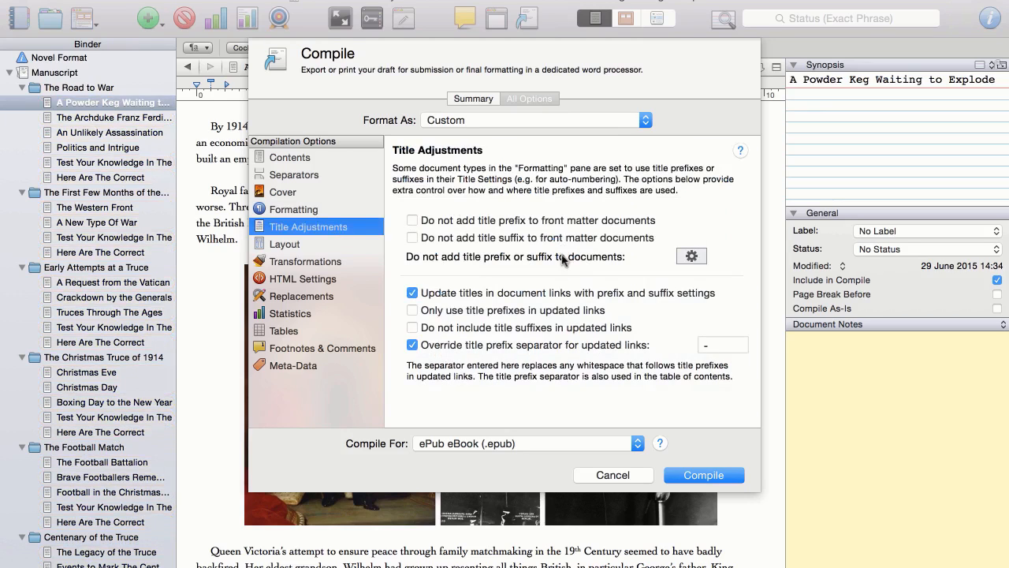
pyautogui.moveTo(555, 283)
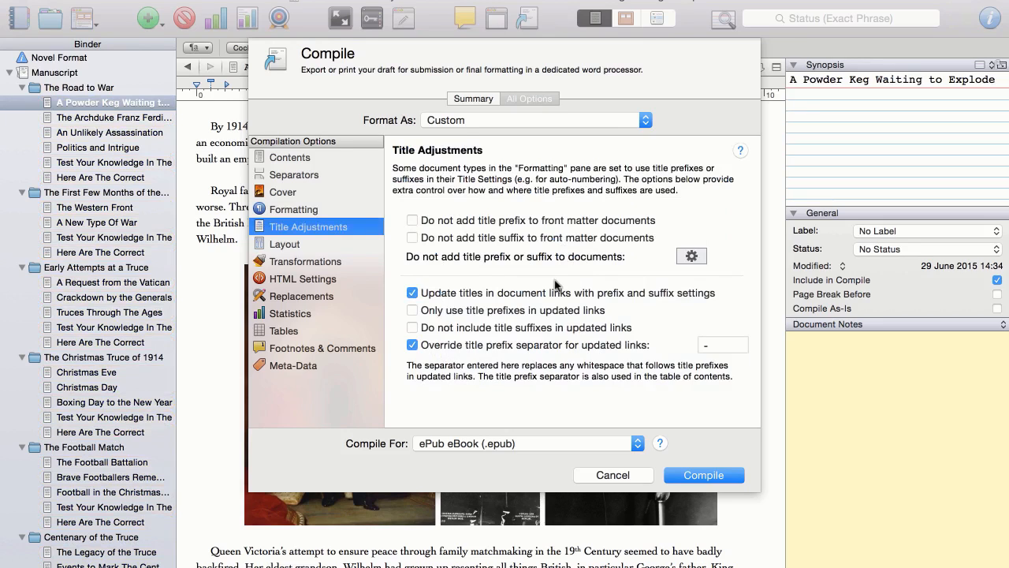
pyautogui.moveTo(541, 284)
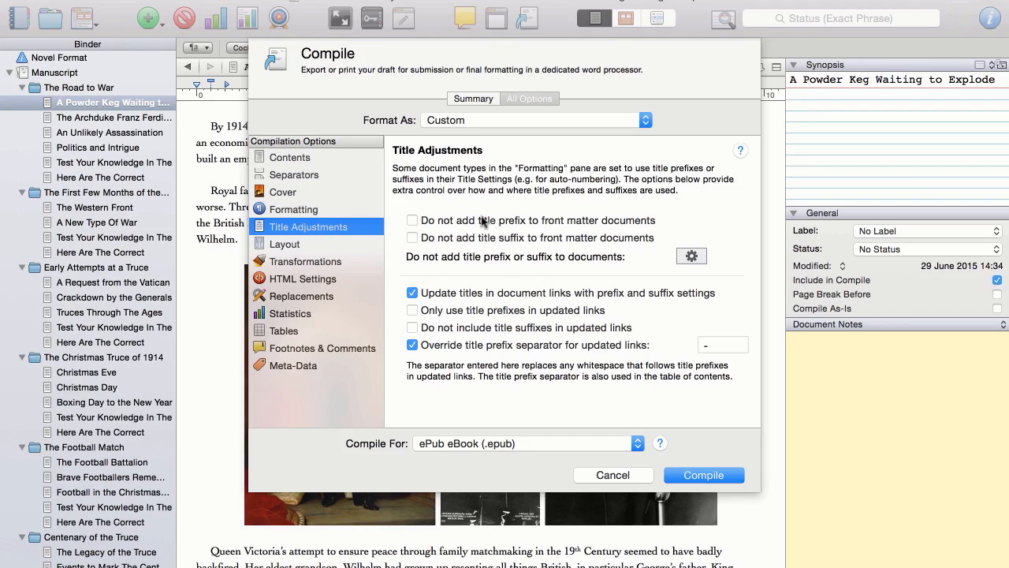
pyautogui.moveTo(625, 243)
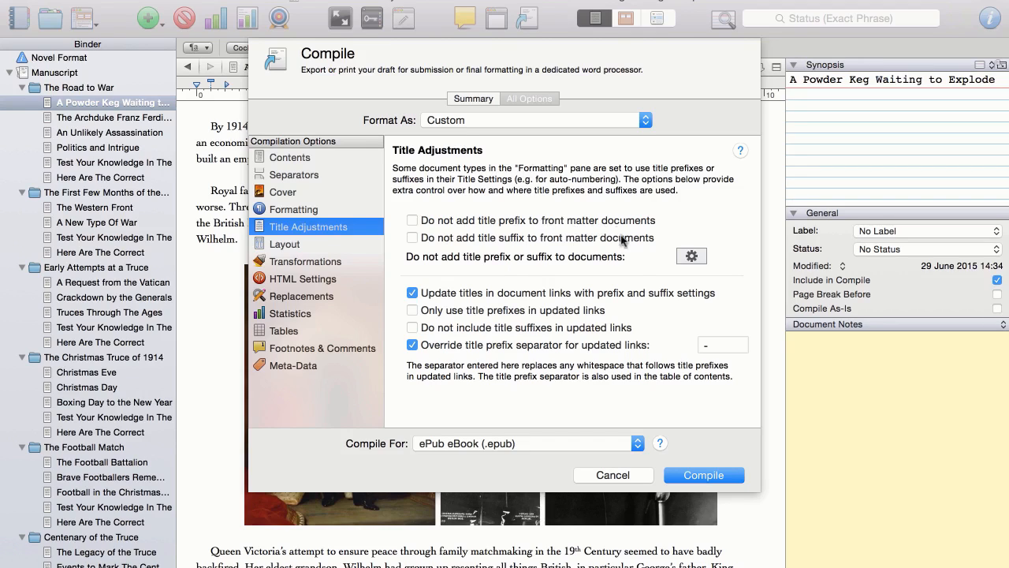
pyautogui.moveTo(628, 271)
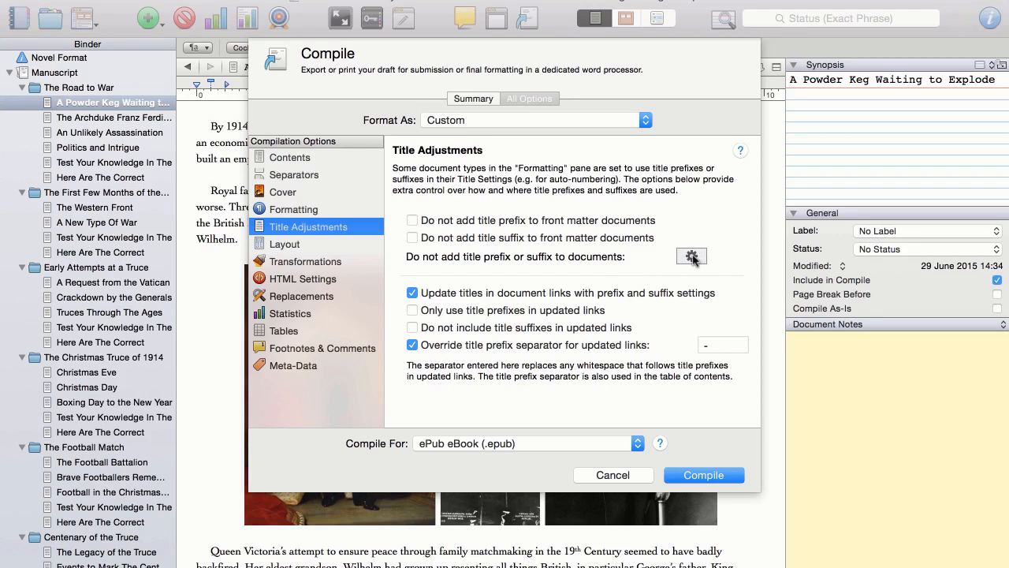
pyautogui.click(691, 256)
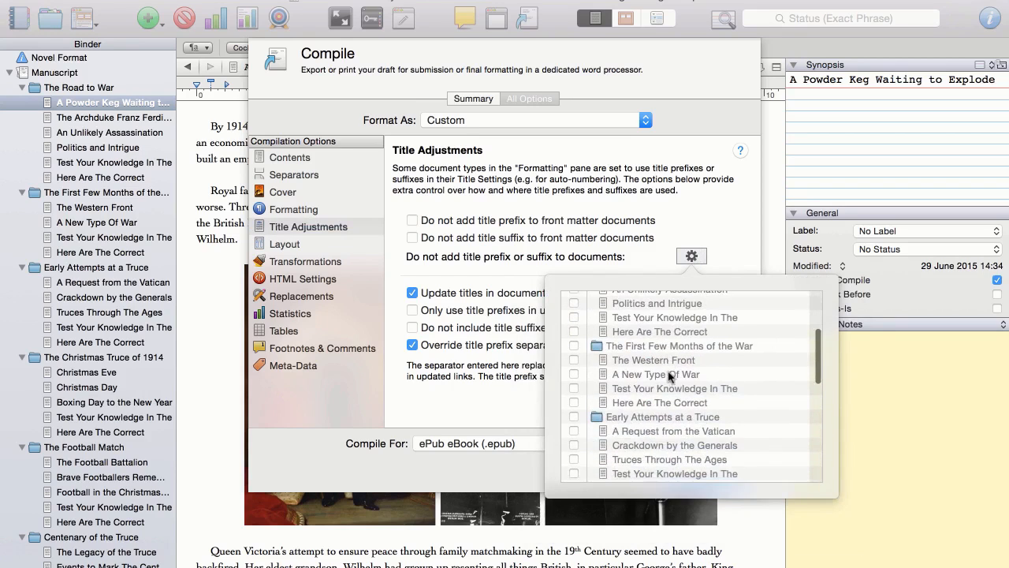
pyautogui.scroll(-3)
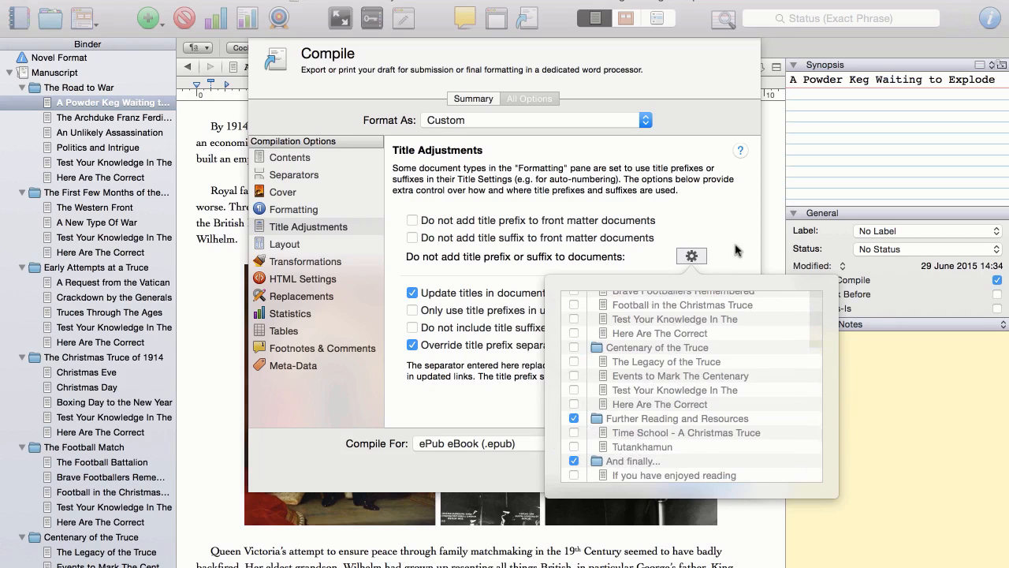
pyautogui.click(690, 256)
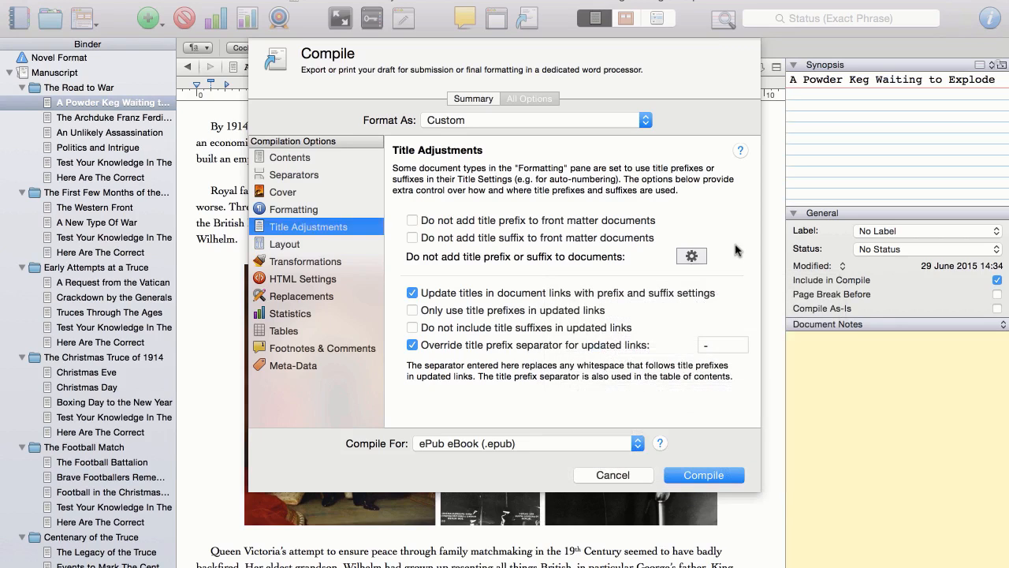
pyautogui.moveTo(505, 371)
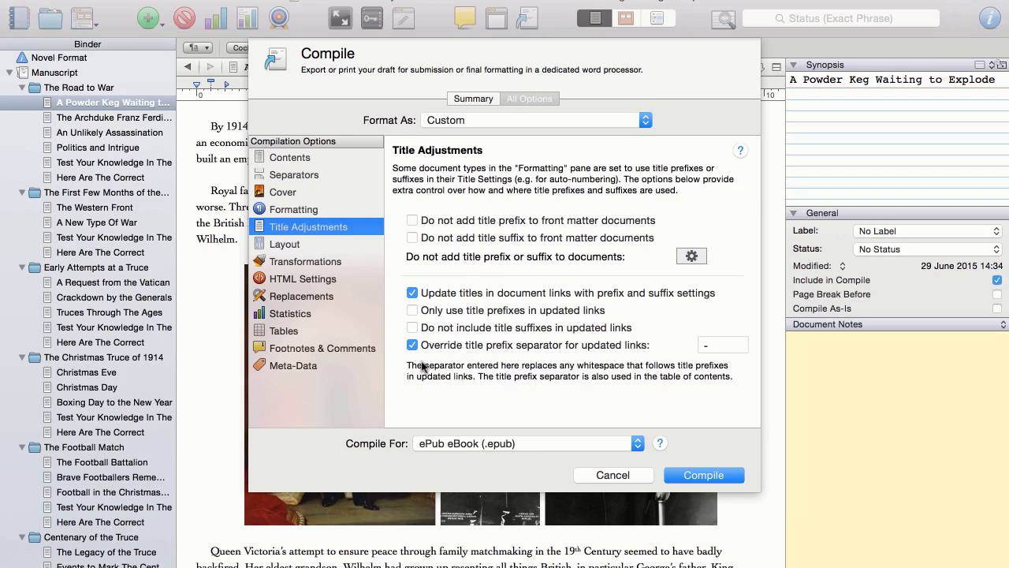
pyautogui.moveTo(297, 246)
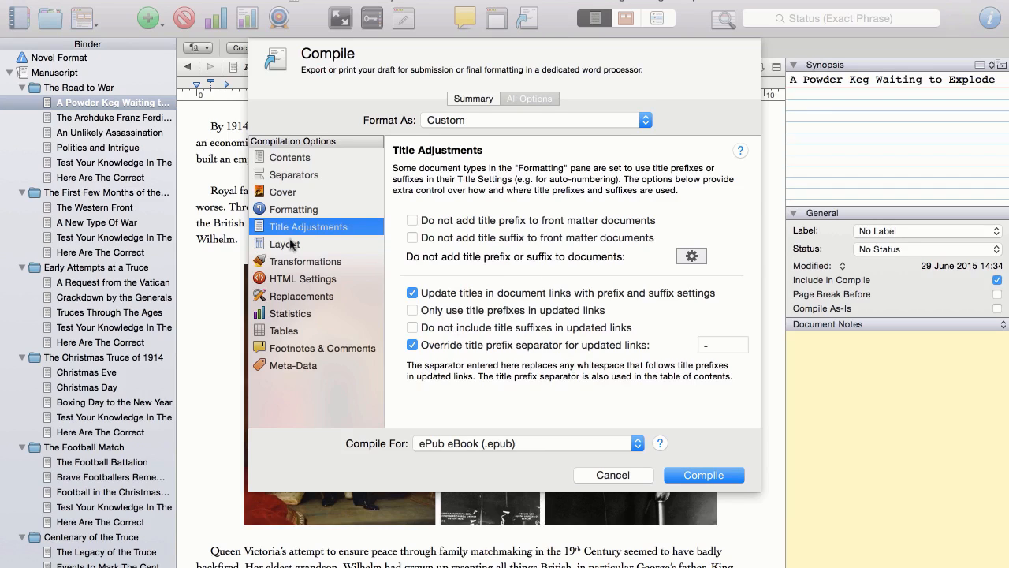
pyautogui.click(285, 243)
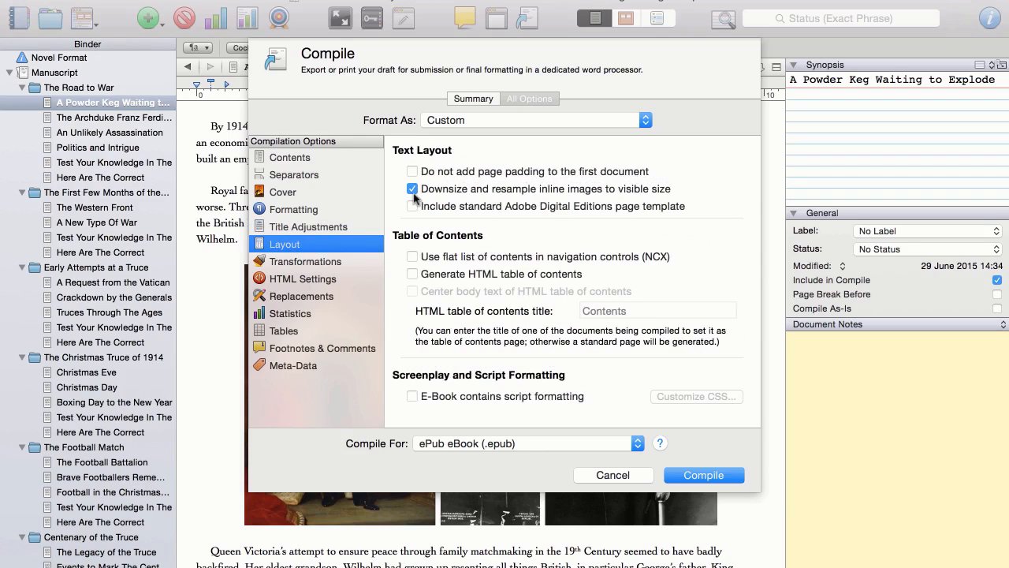
pyautogui.moveTo(591, 192)
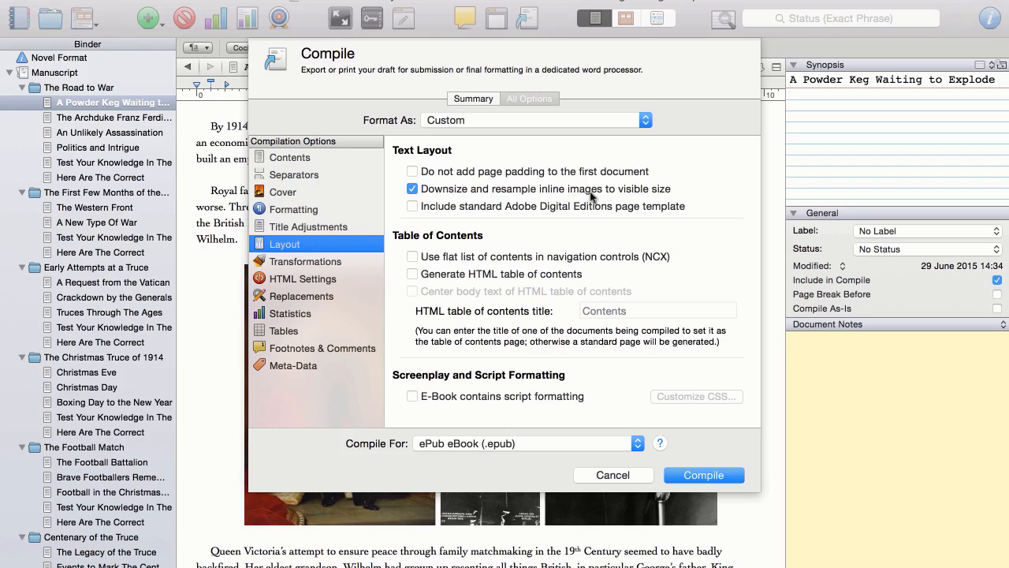
pyautogui.moveTo(685, 198)
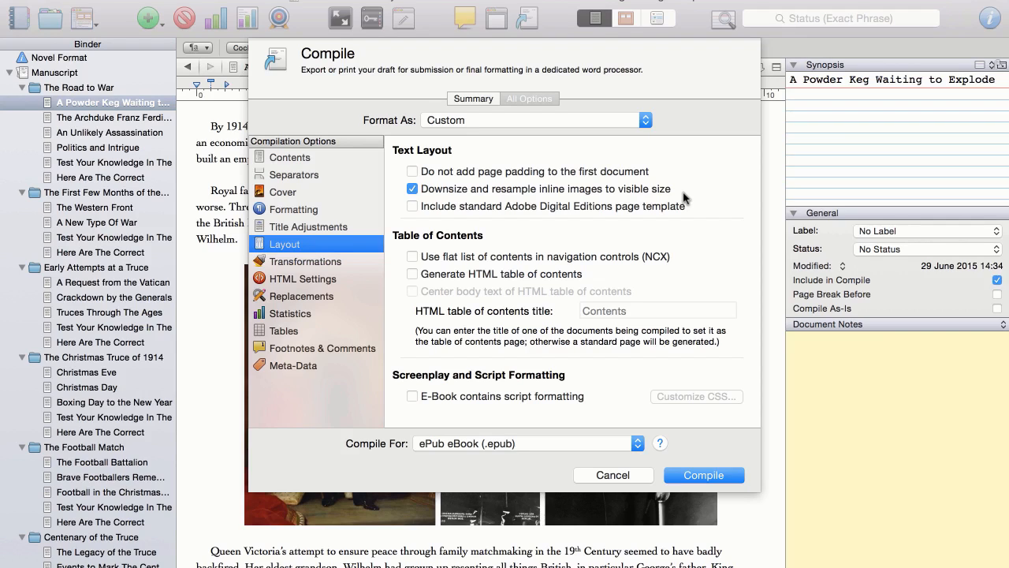
pyautogui.moveTo(599, 246)
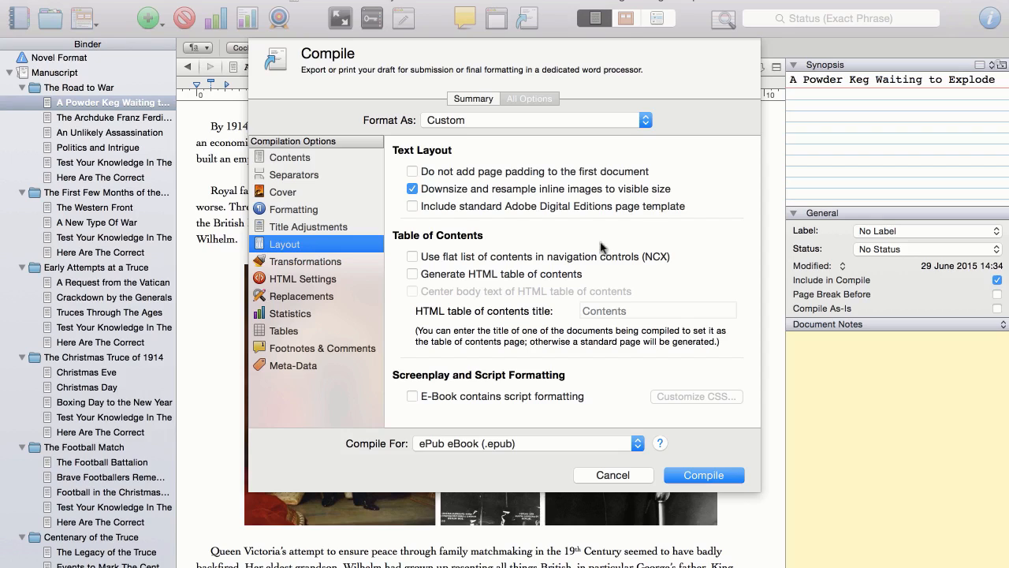
pyautogui.moveTo(483, 246)
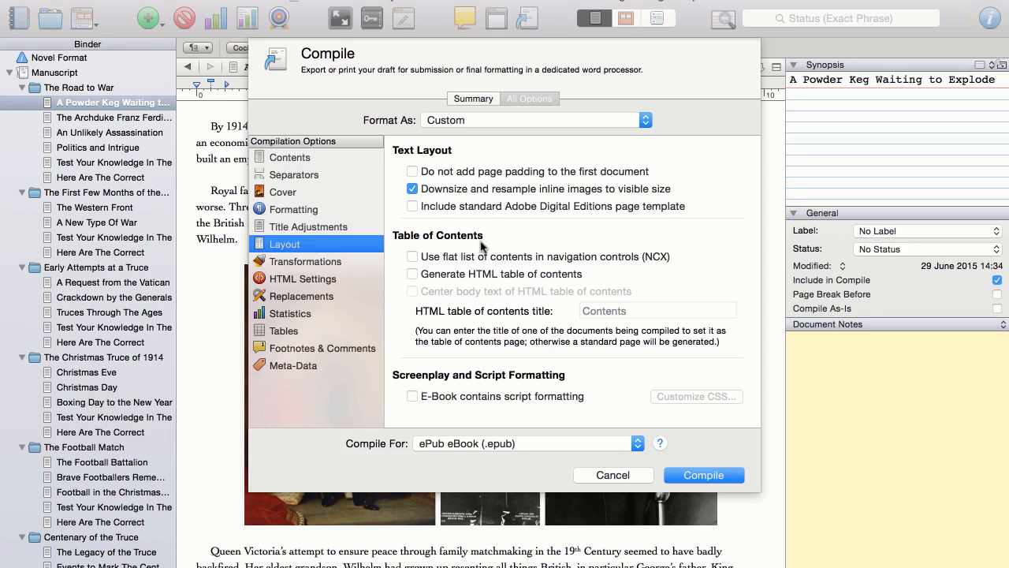
pyautogui.moveTo(593, 237)
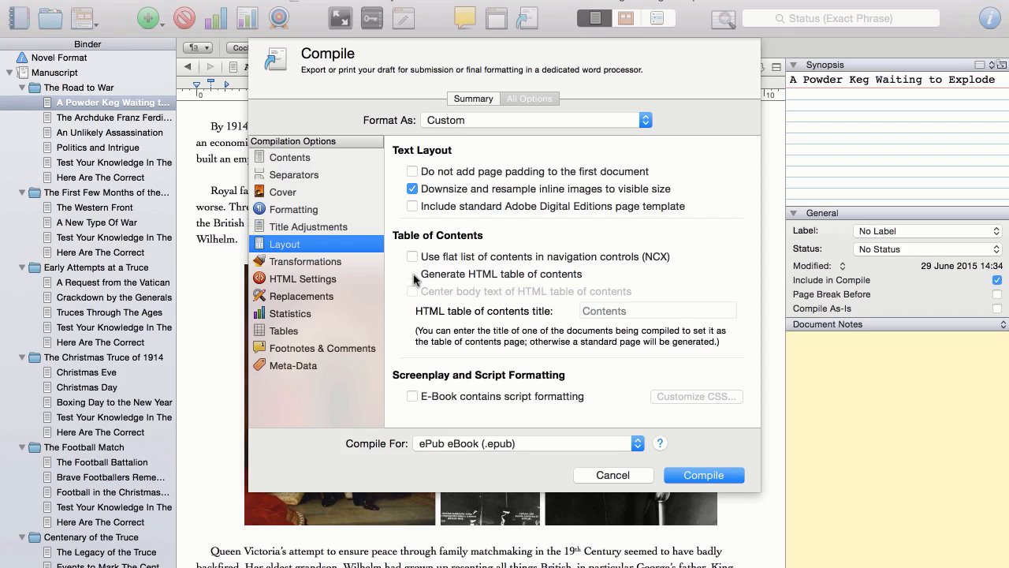
pyautogui.click(412, 274)
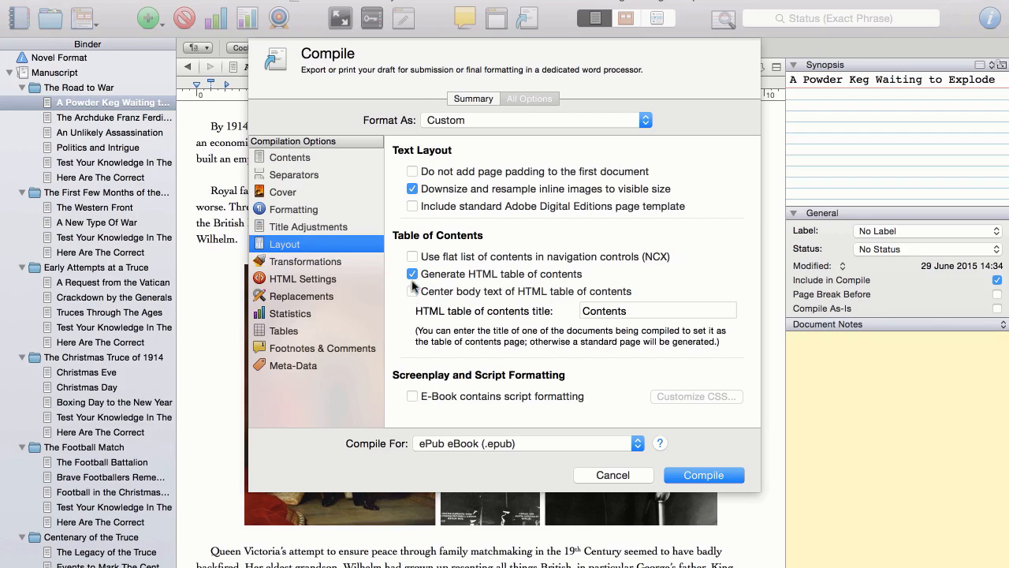
pyautogui.click(413, 274)
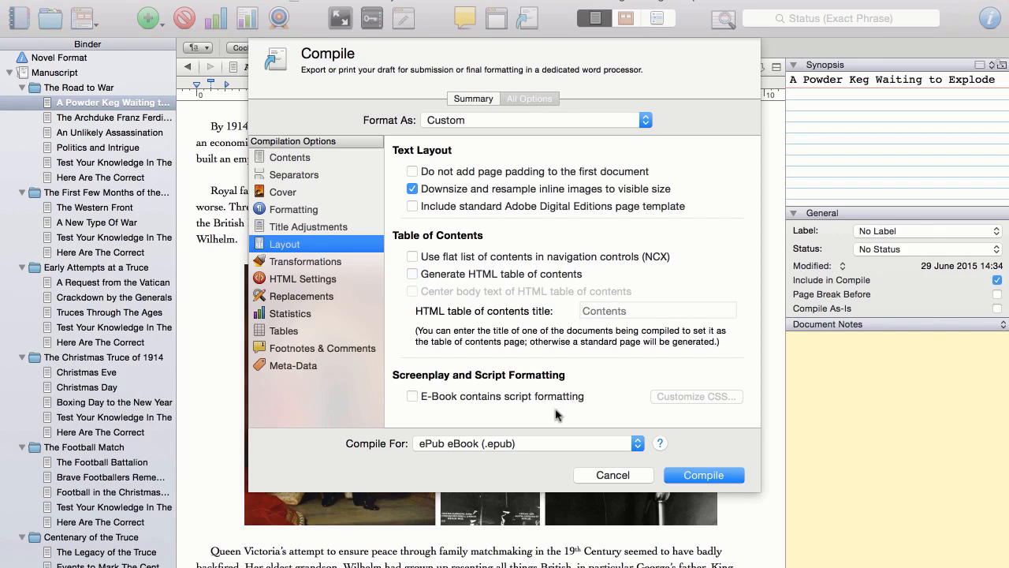
# In HTML Settings, keep internal links as HTML links but untick Underline links
pyautogui.click(309, 262)
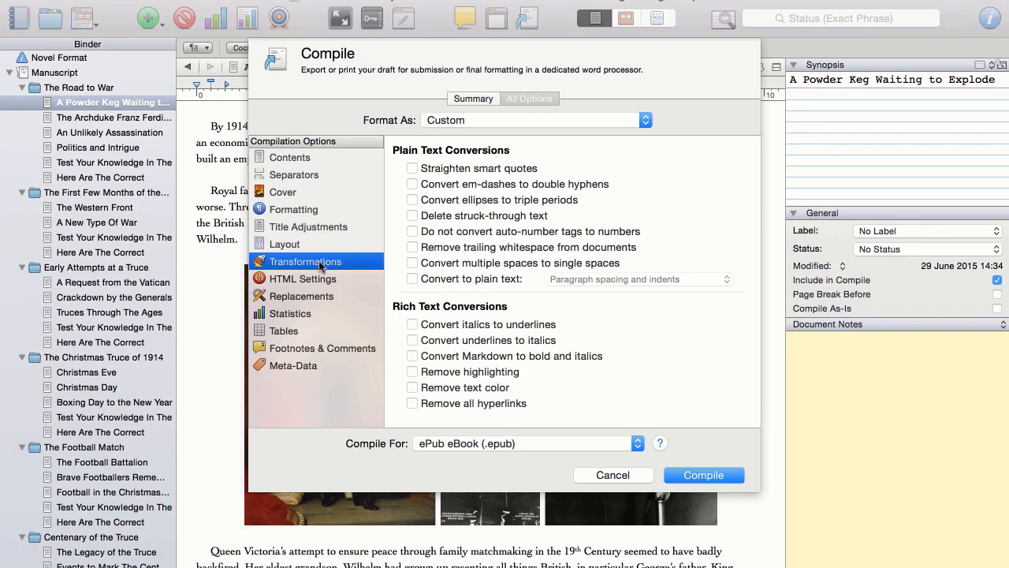
pyautogui.click(303, 278)
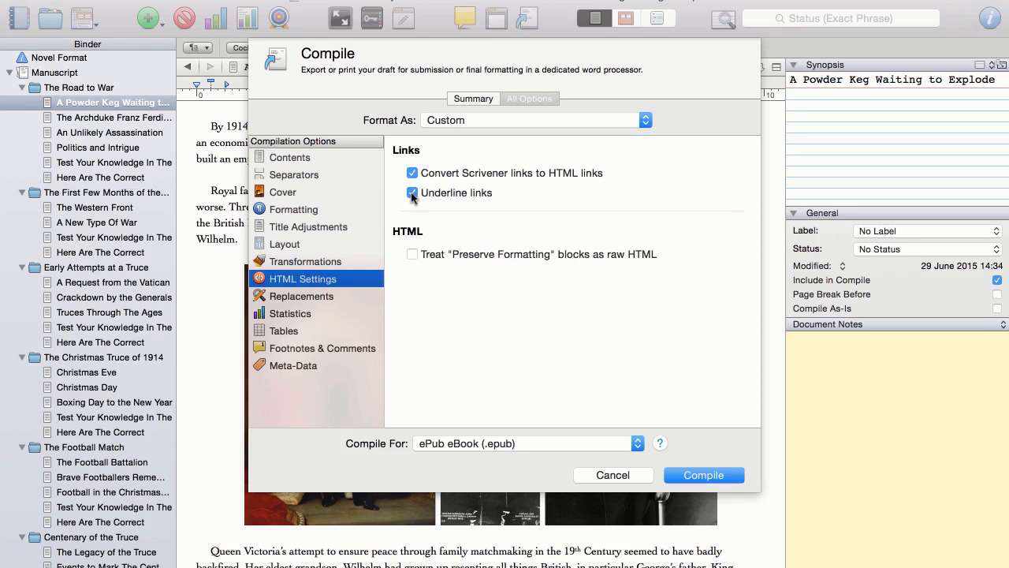
pyautogui.click(412, 192)
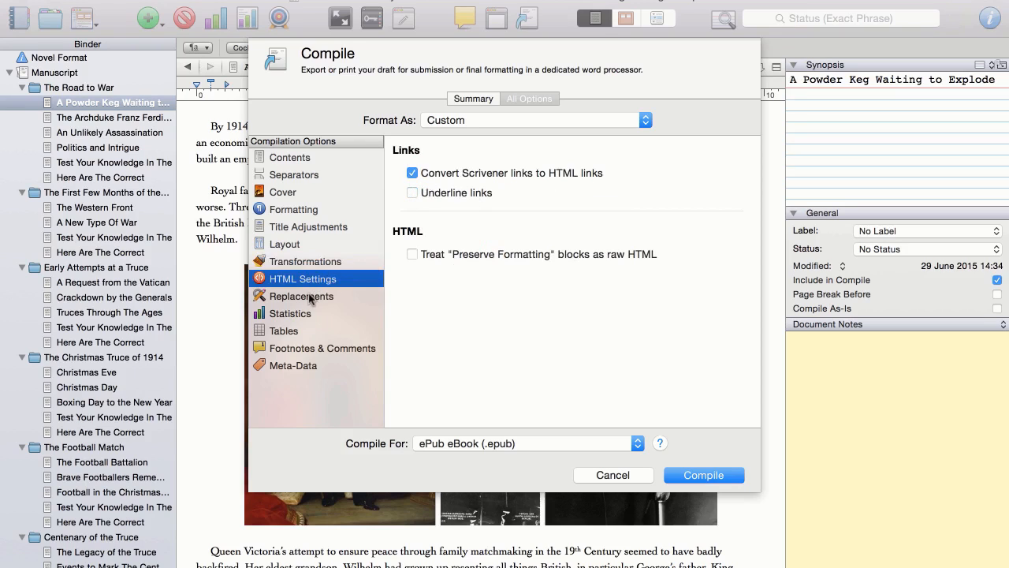
# Review the Statistics, Tables and Footnotes & Comments panes, leaving footnotes as endnotes under Notes
pyautogui.click(296, 313)
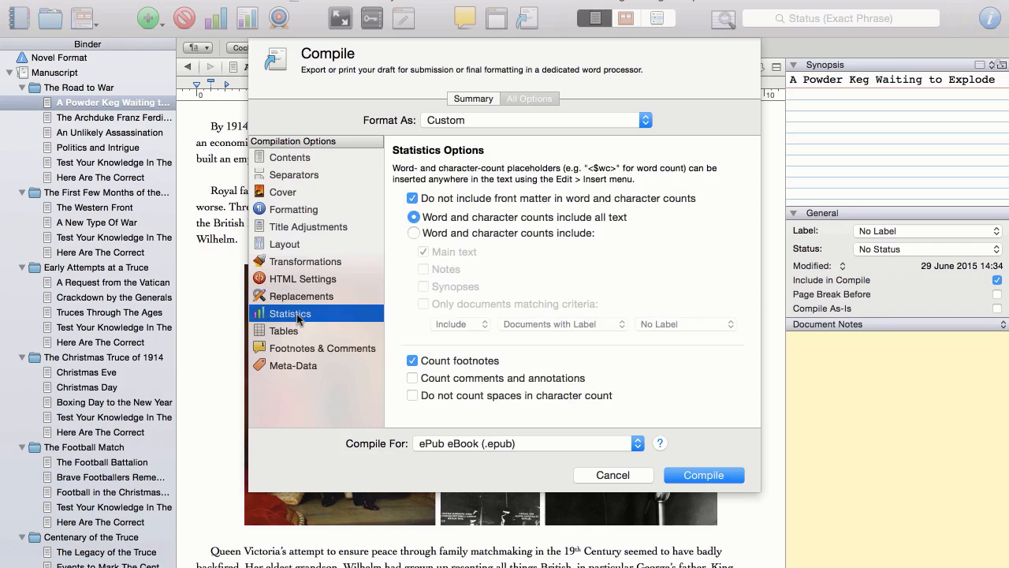
pyautogui.click(283, 331)
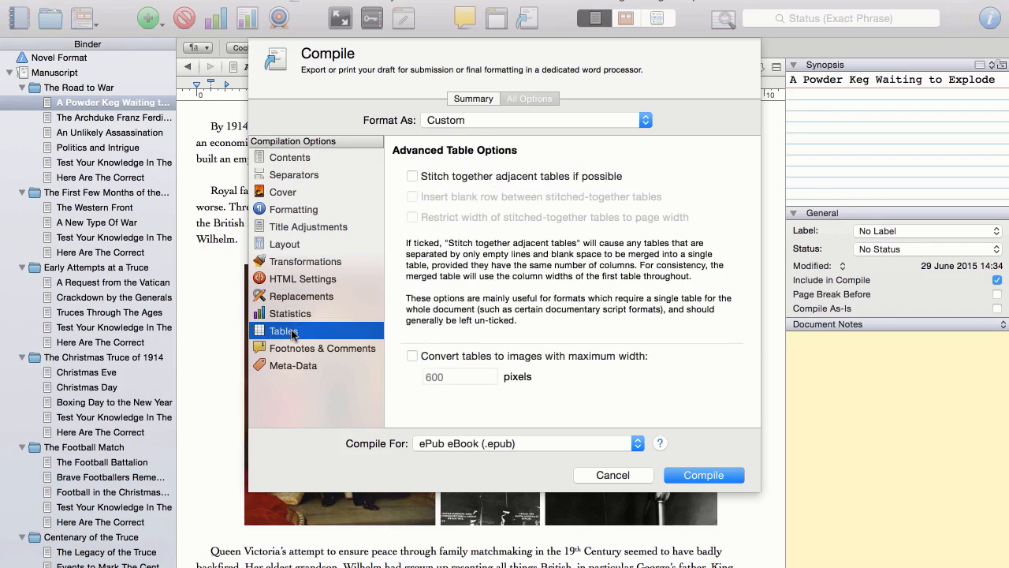
pyautogui.moveTo(325, 350)
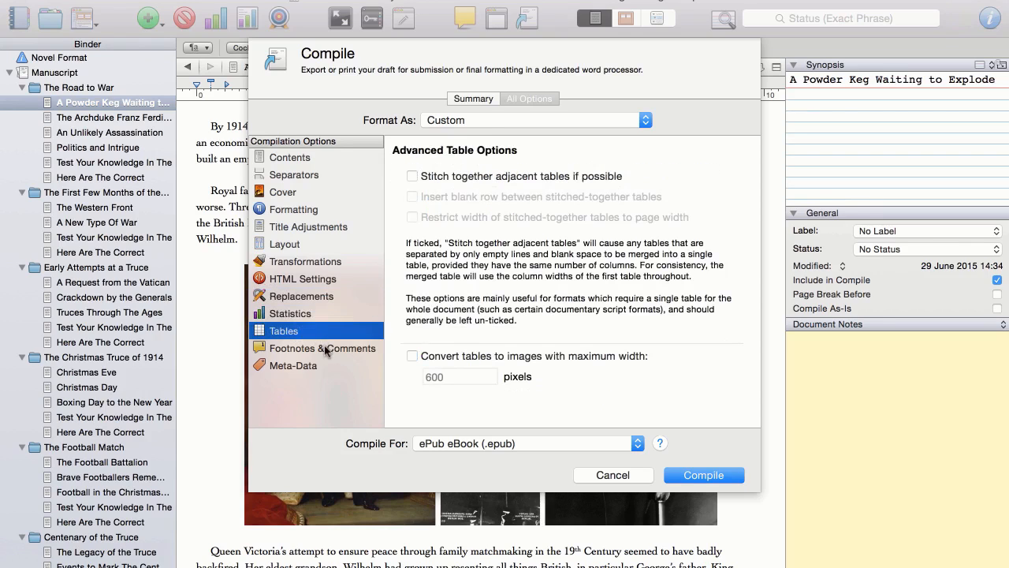
pyautogui.click(328, 348)
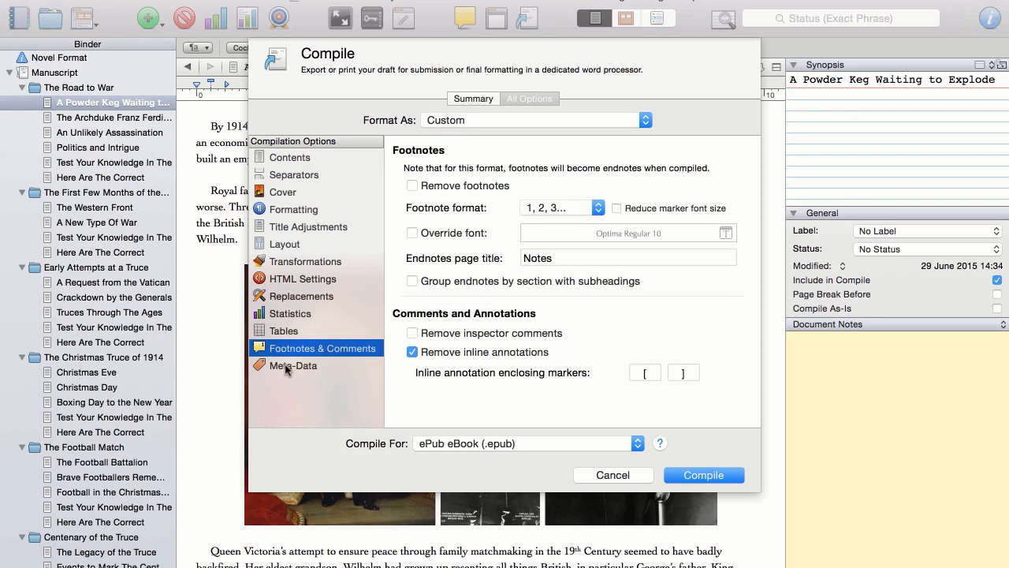
# Show the Meta-Data pane with title The Real Story Of The 1914 Christmas Truce, subject History, language en
pyautogui.click(293, 365)
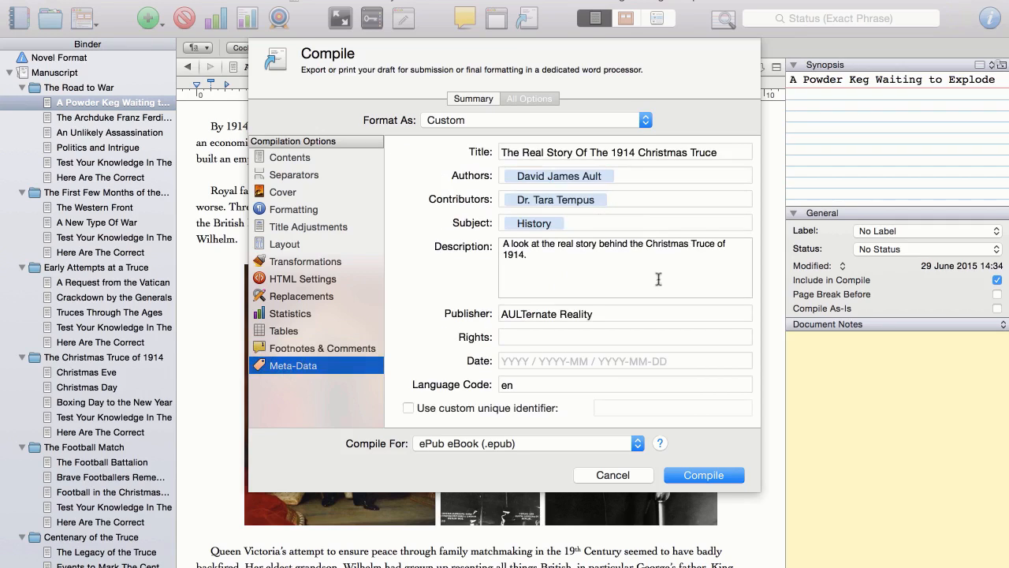
pyautogui.moveTo(574, 166)
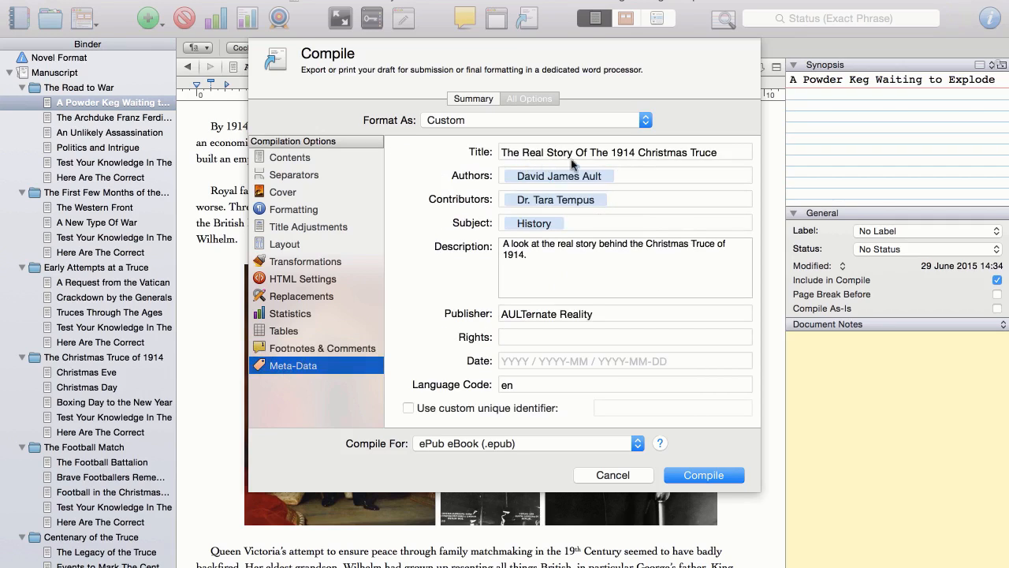
pyautogui.moveTo(613, 177)
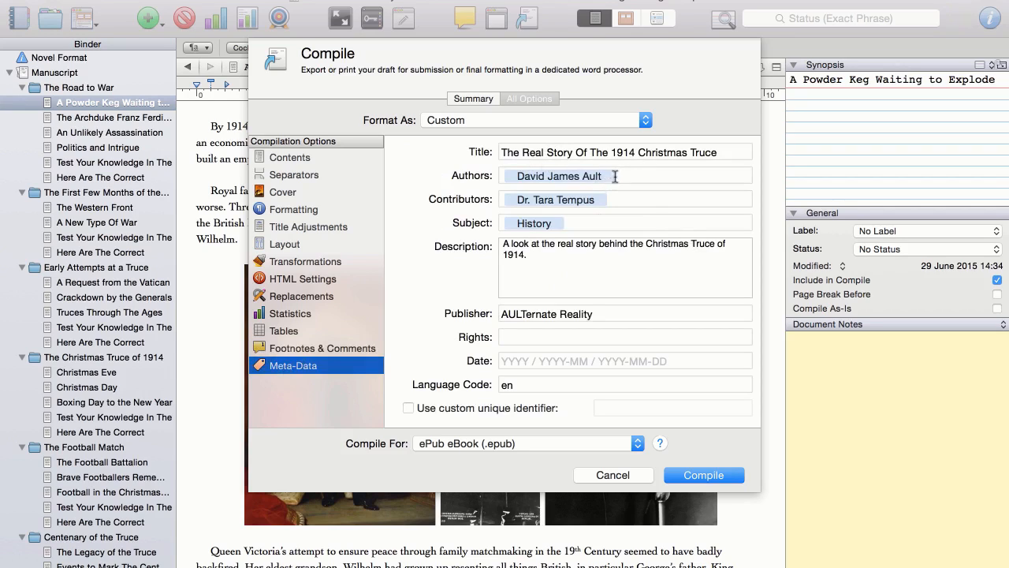
pyautogui.moveTo(586, 206)
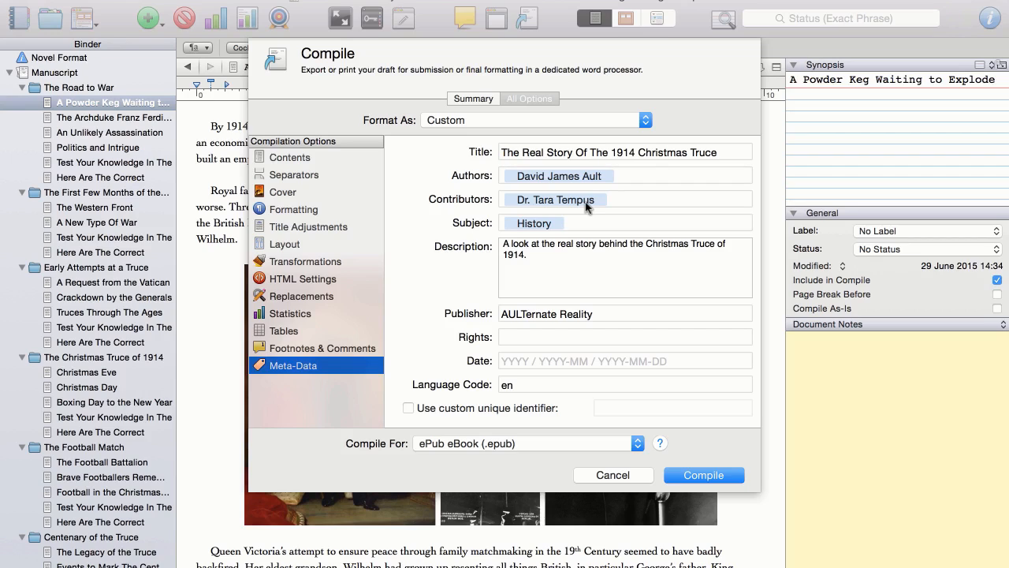
pyautogui.moveTo(521, 236)
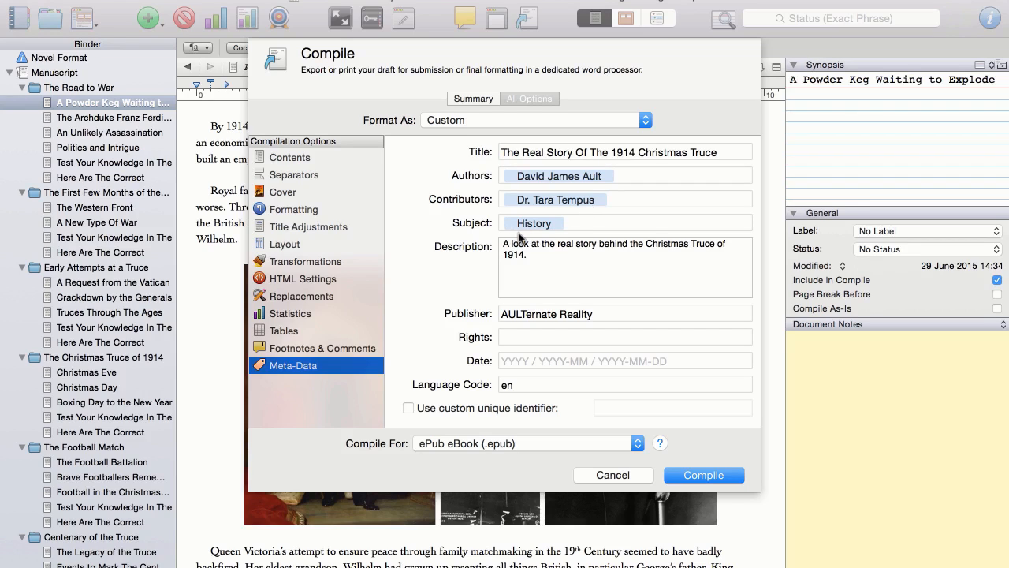
pyautogui.moveTo(489, 233)
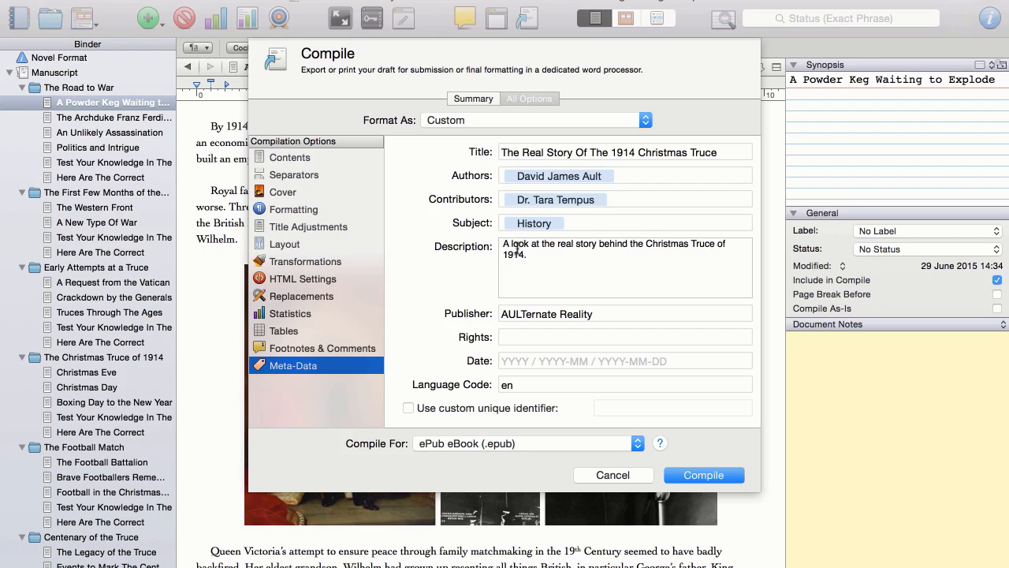
pyautogui.moveTo(719, 258)
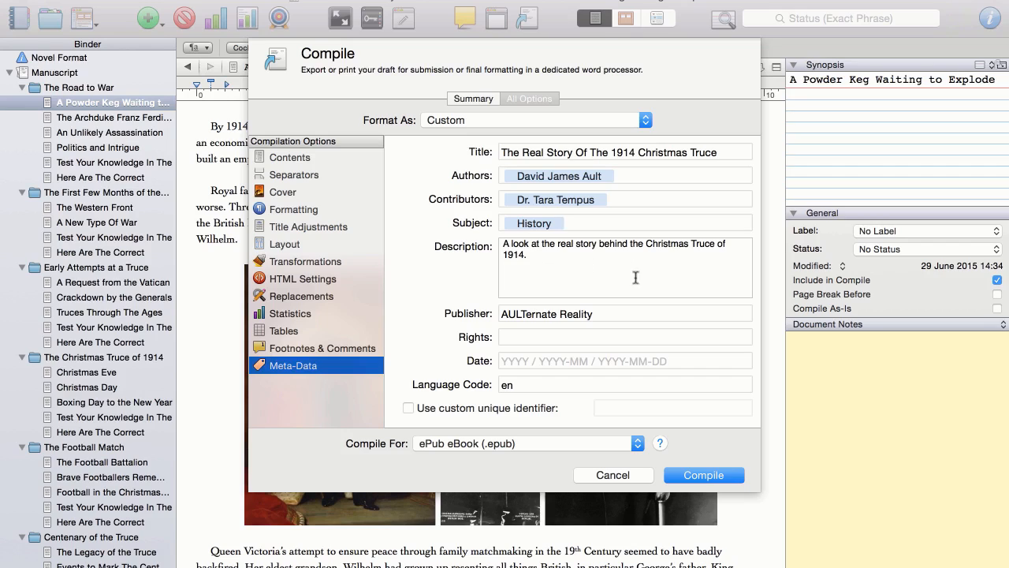
pyautogui.moveTo(543, 316)
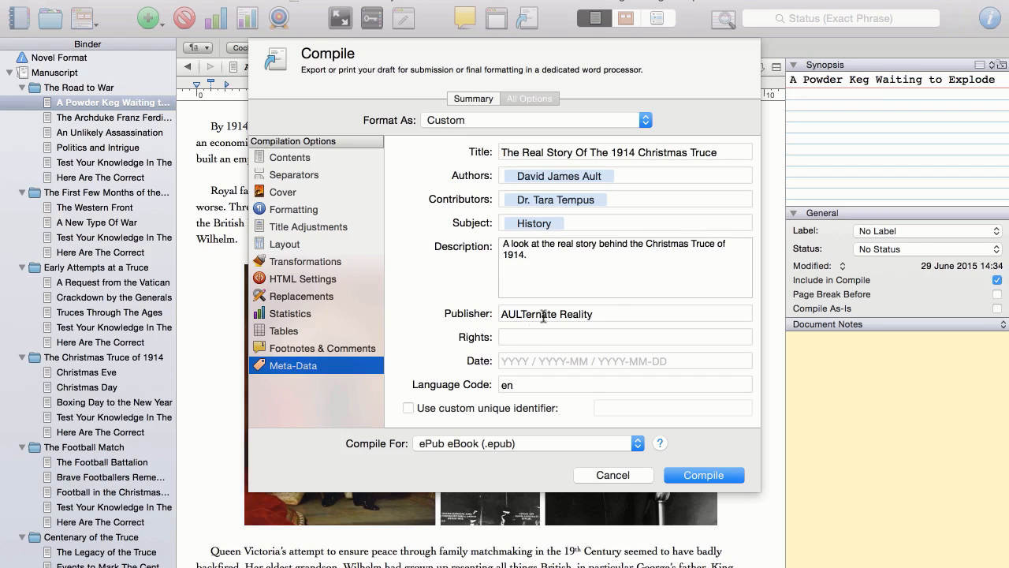
pyautogui.moveTo(605, 331)
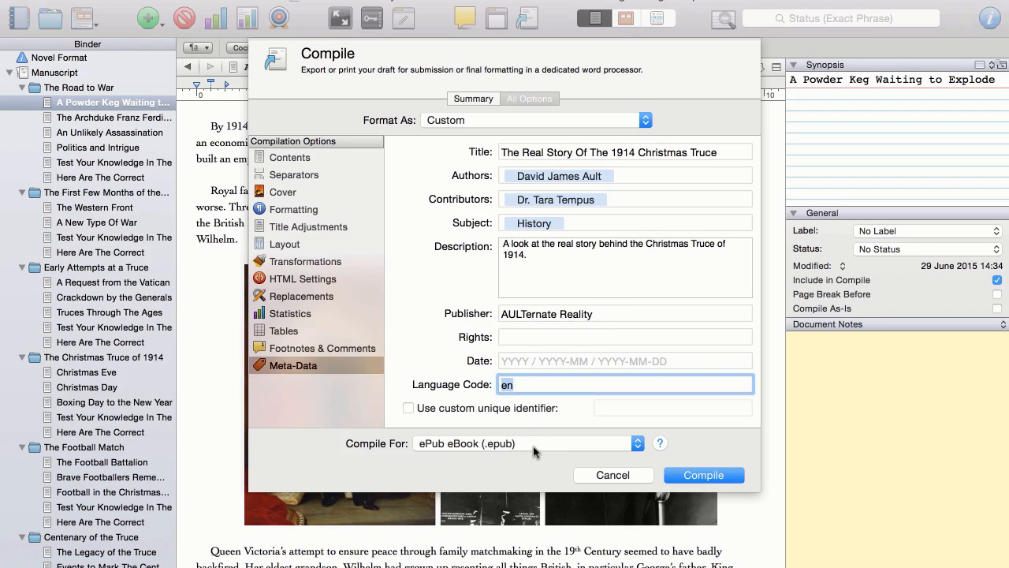
pyautogui.moveTo(465, 375)
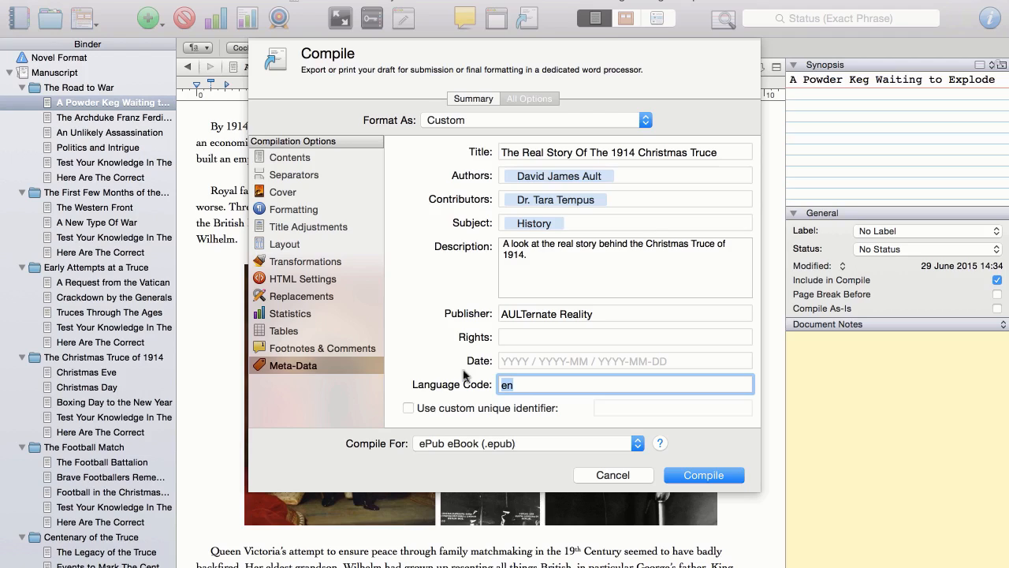
pyautogui.moveTo(710, 441)
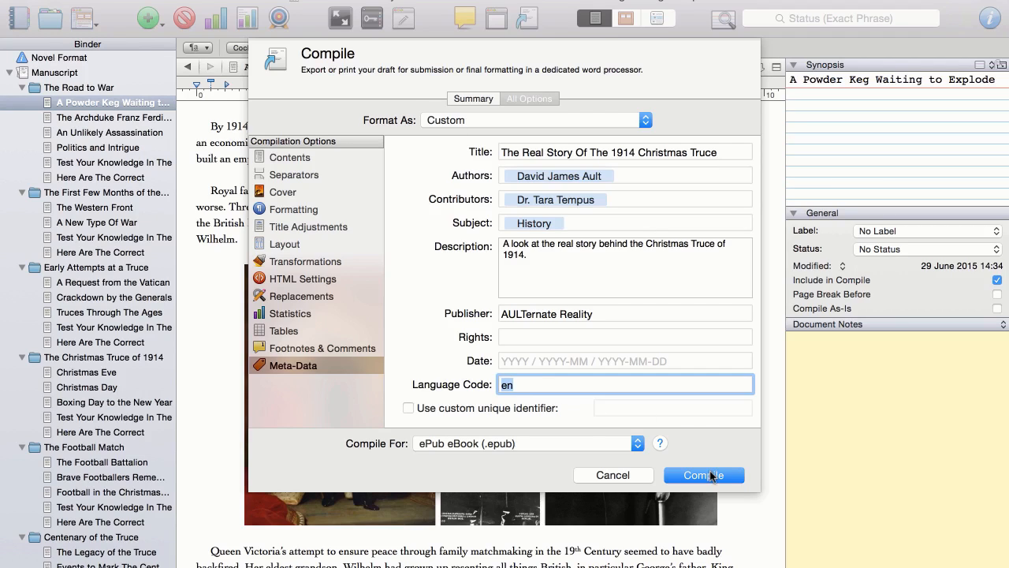
pyautogui.moveTo(715, 475)
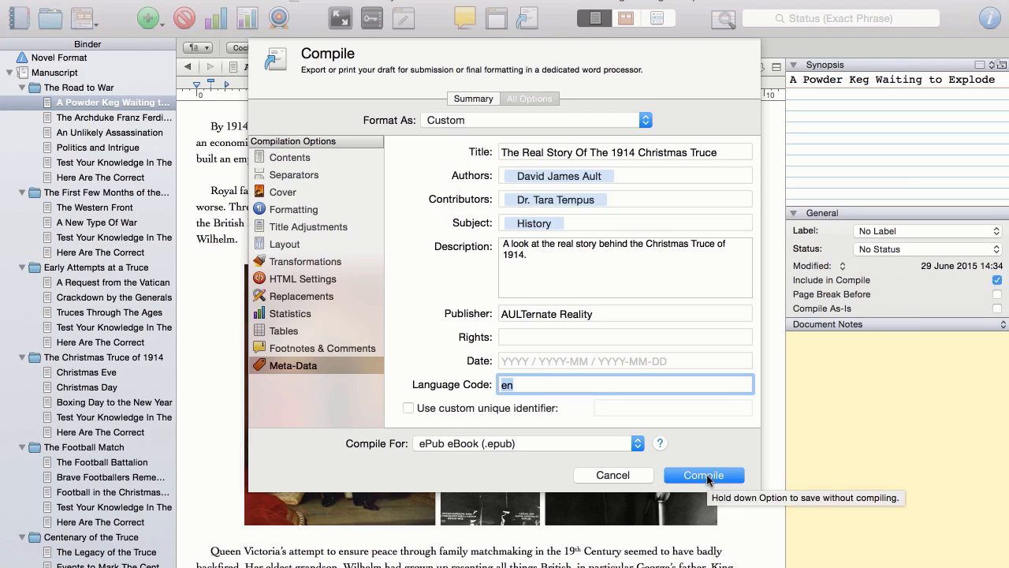